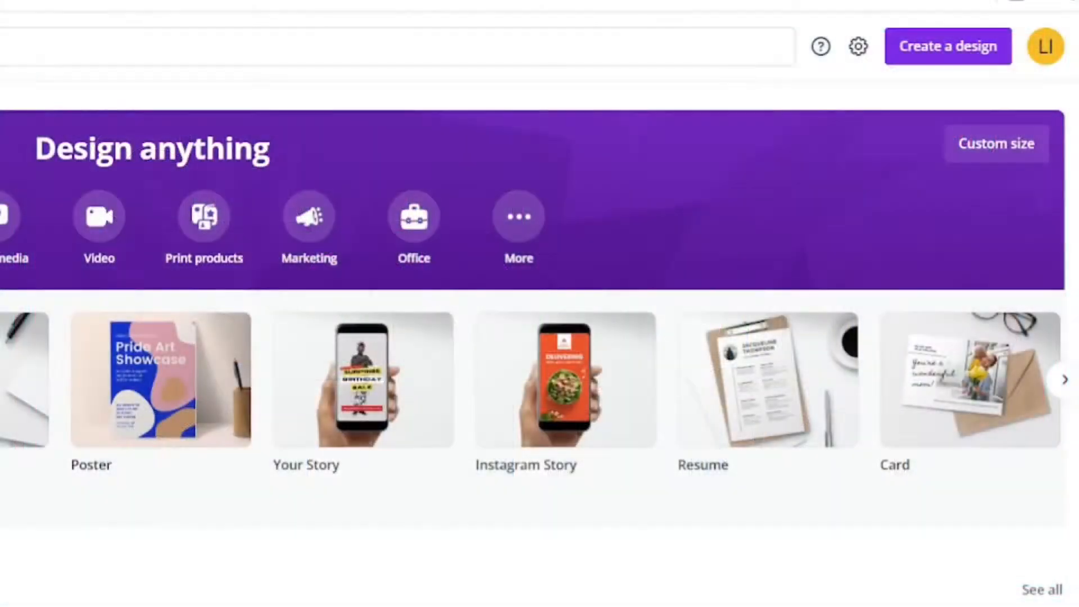
- Enter custom design dimensions, trying 1920 × 1080 and then 1080 × 1080 px
{"action": "left_click", "coordinate": [995, 143]}
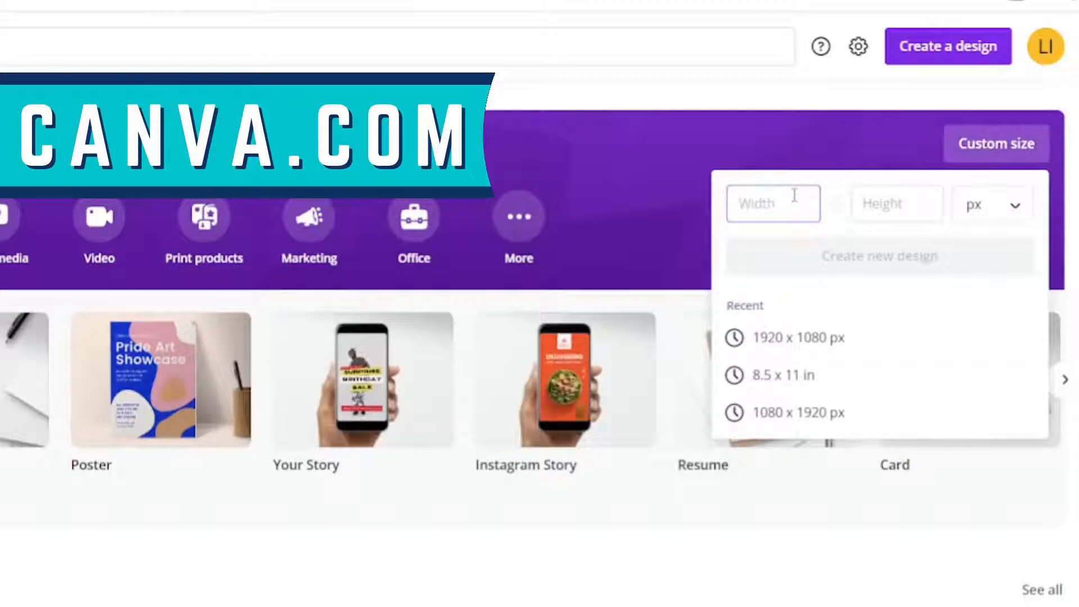
{"action": "type", "text": "1920"}
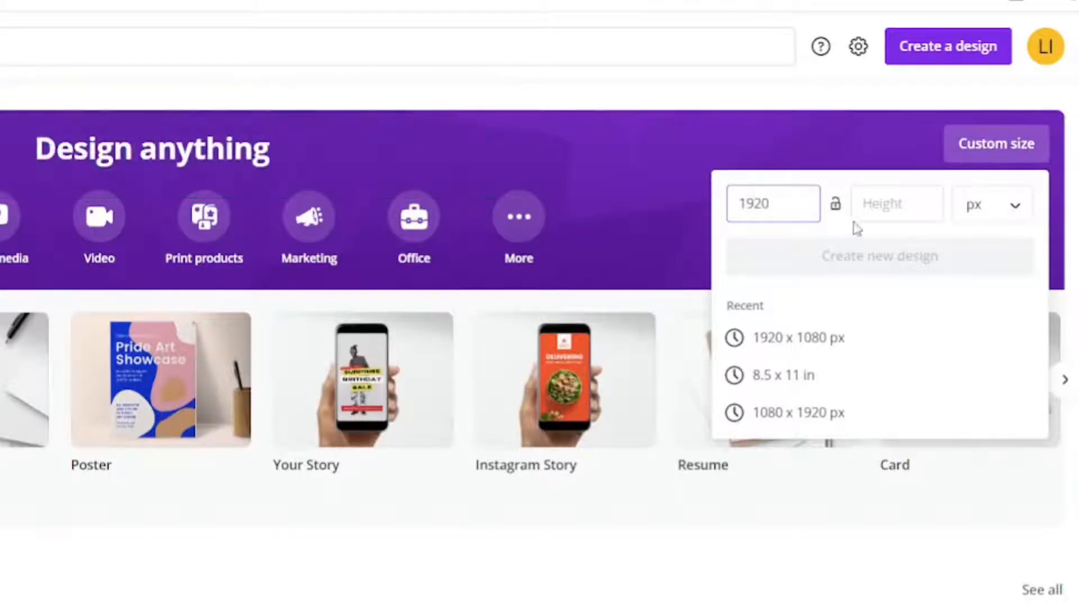
{"action": "type", "text": "108"}
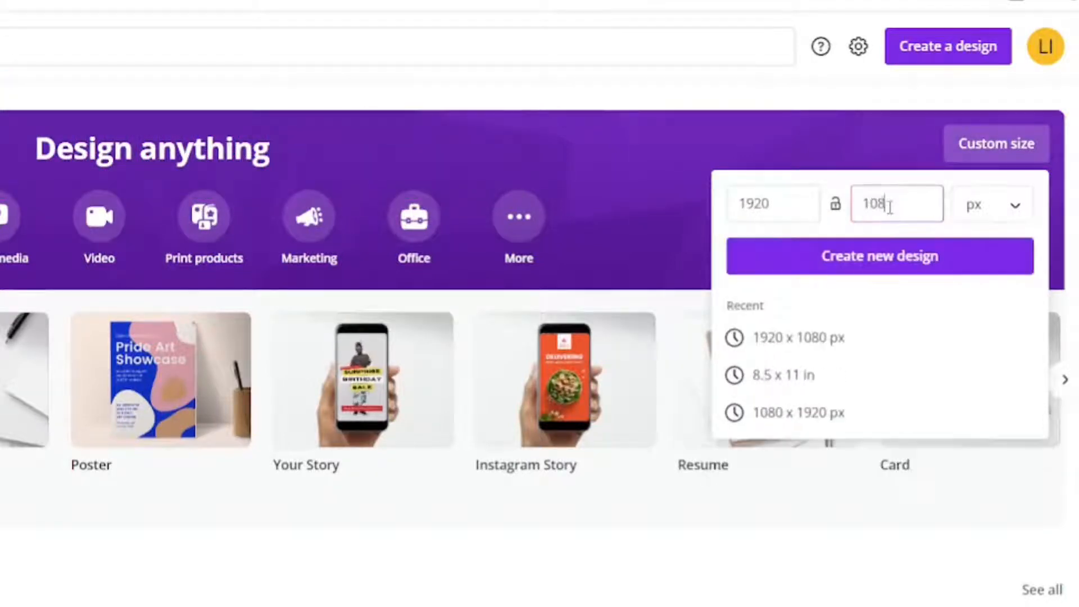
{"action": "left_click", "coordinate": [772, 203]}
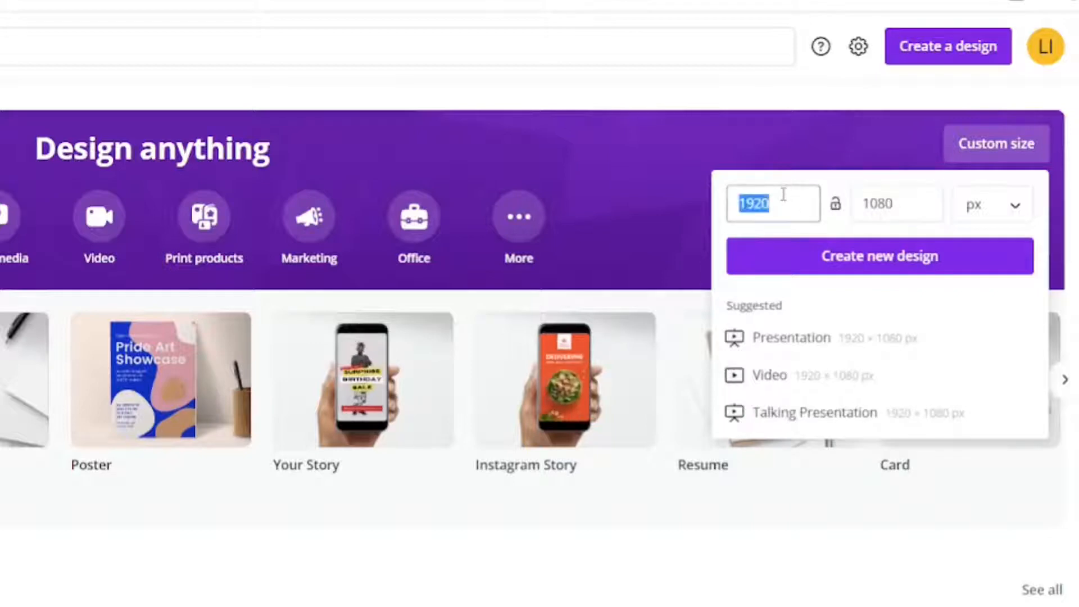
{"action": "type", "text": "1080"}
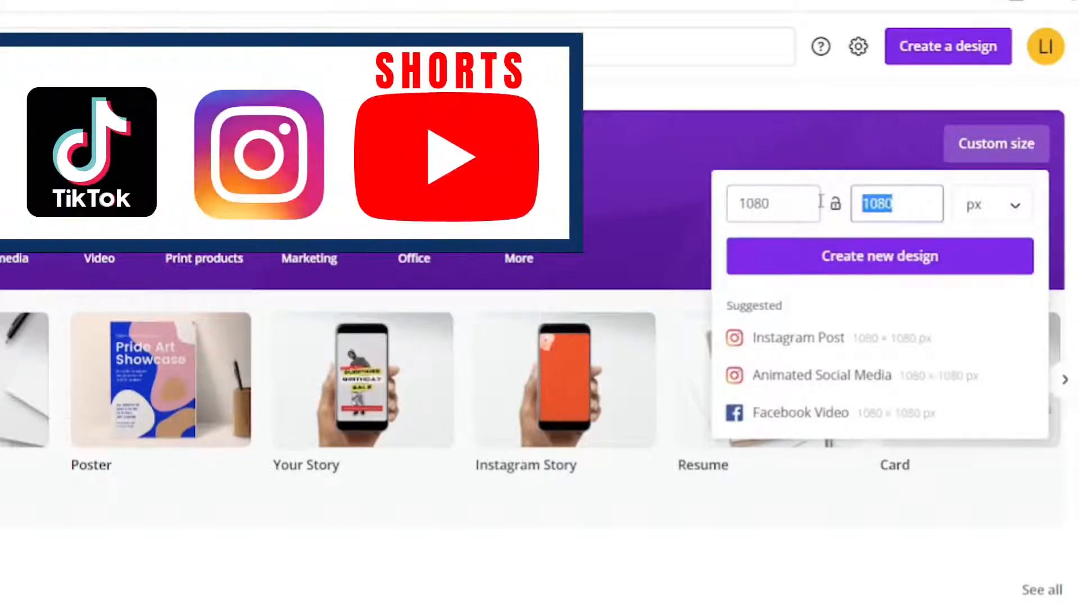
{"action": "type", "text": "1920"}
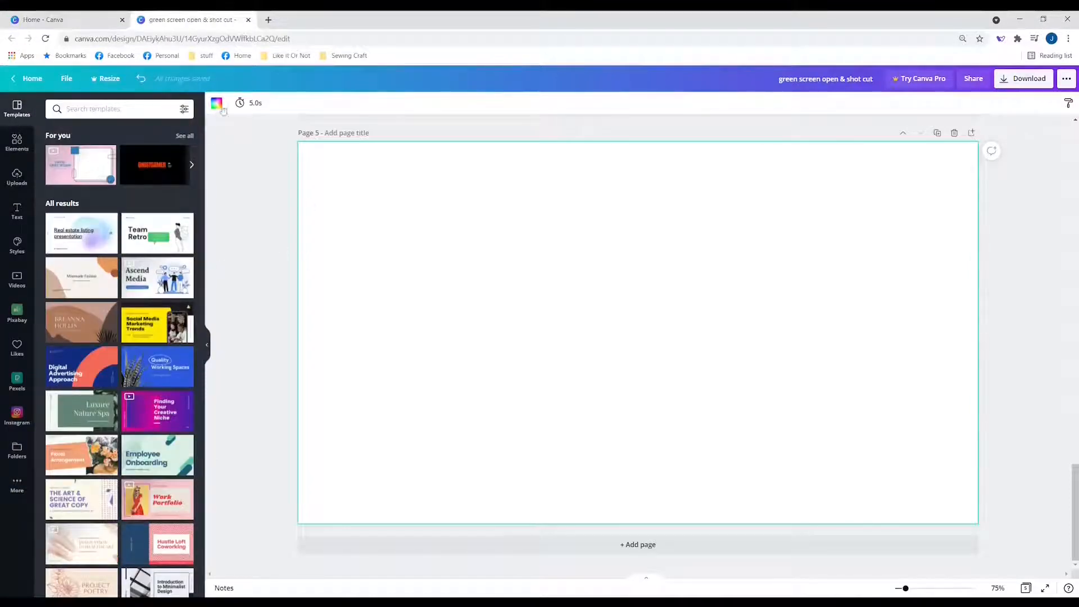
- Change the page background colour to bright green, then red, then black
{"action": "left_click", "coordinate": [217, 103]}
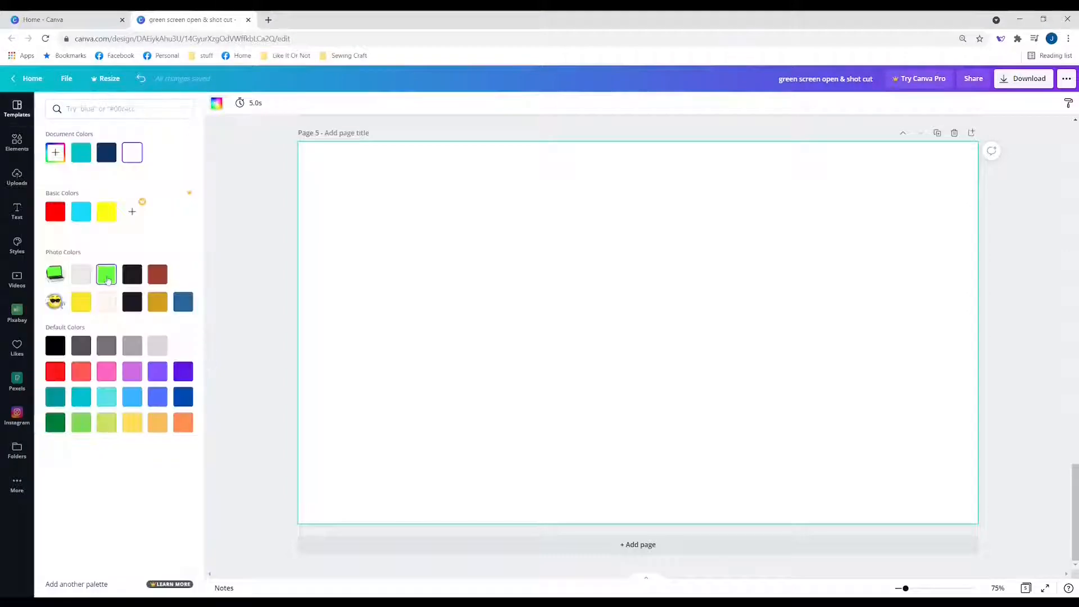
{"action": "left_click", "coordinate": [106, 273]}
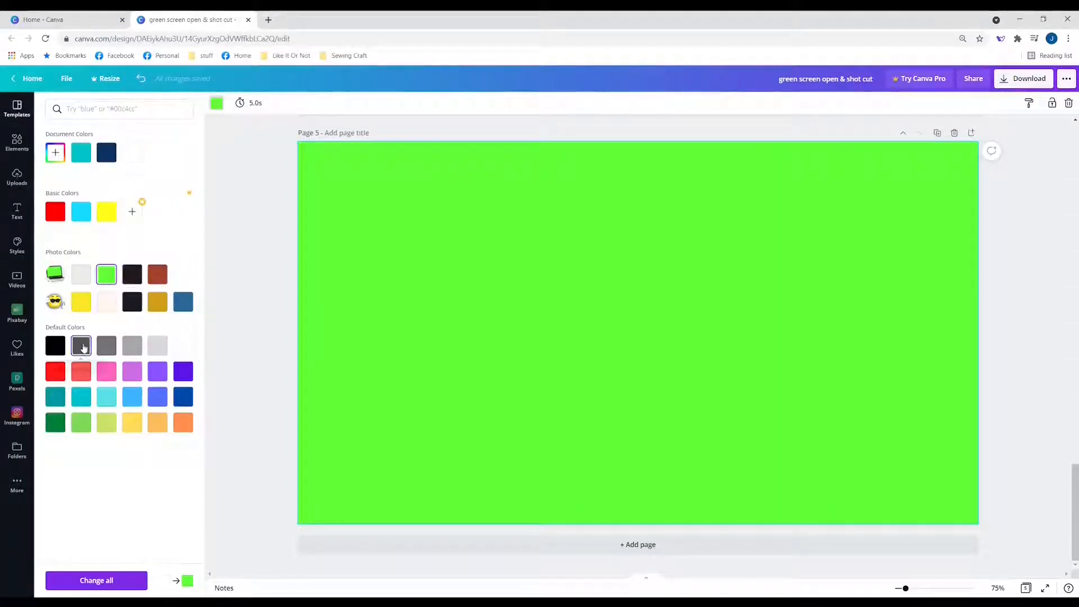
{"action": "left_click", "coordinate": [56, 371]}
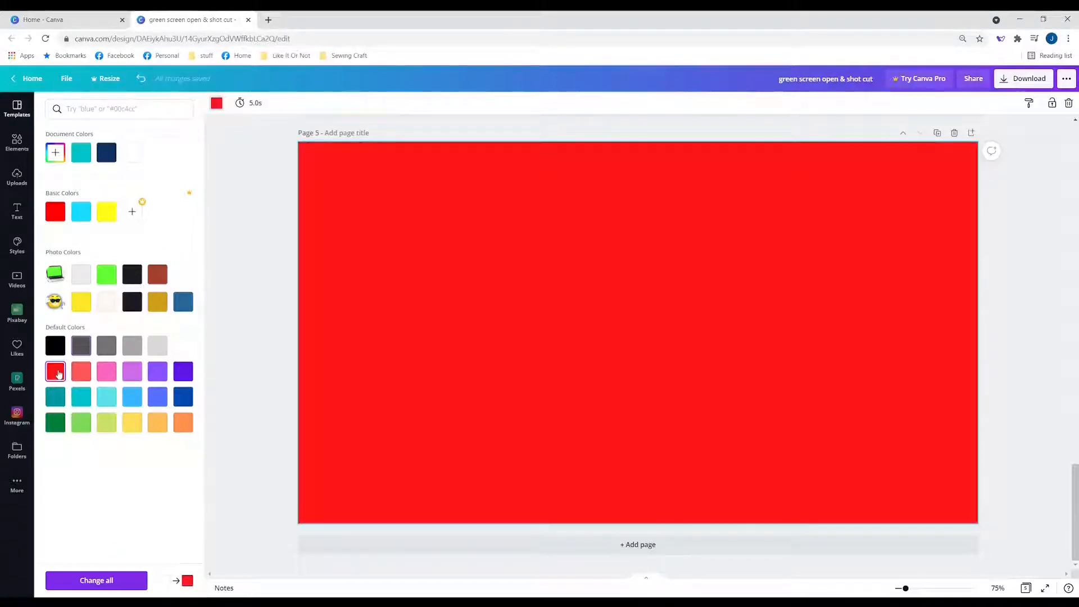
{"action": "left_click", "coordinate": [55, 346]}
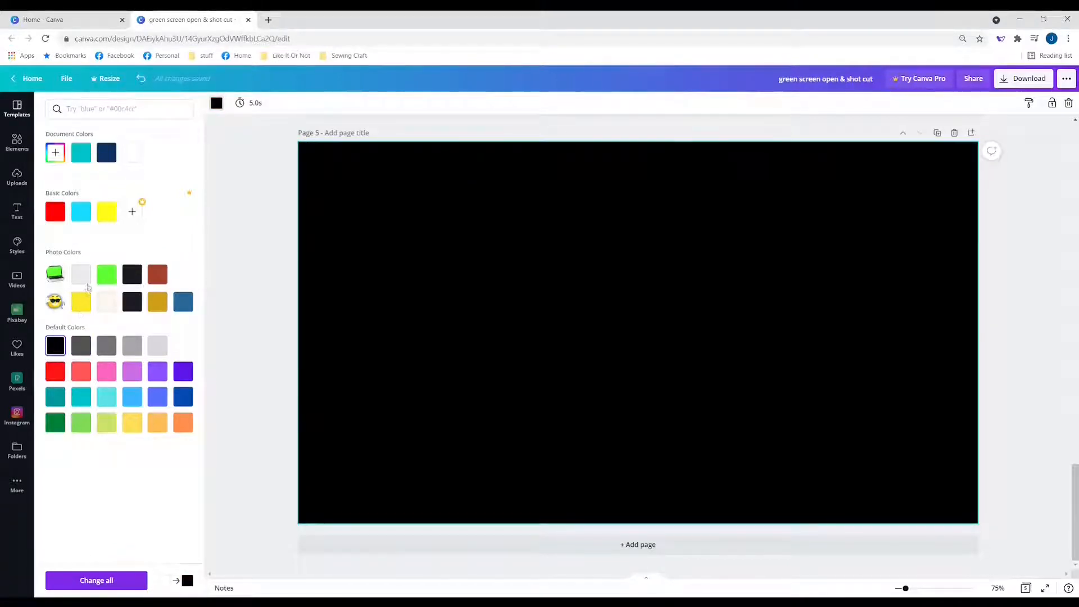
{"action": "left_click", "coordinate": [106, 274]}
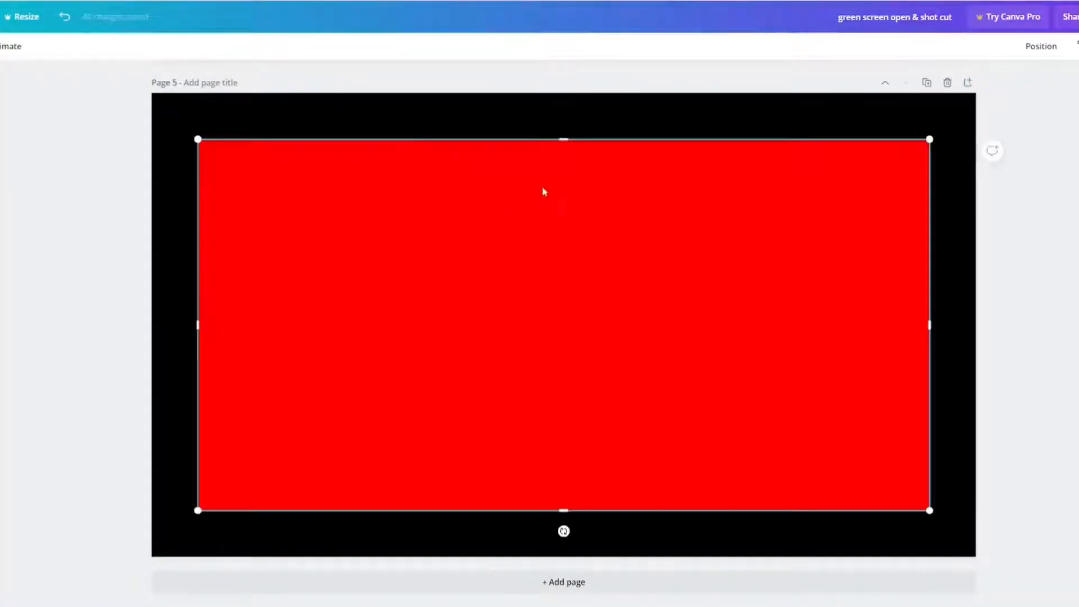
- Shape the red rectangle into a thin top-left bar past the left edge, with a white copy behind
{"action": "left_click_drag", "start_coordinate": [563, 140], "coordinate": [563, 408]}
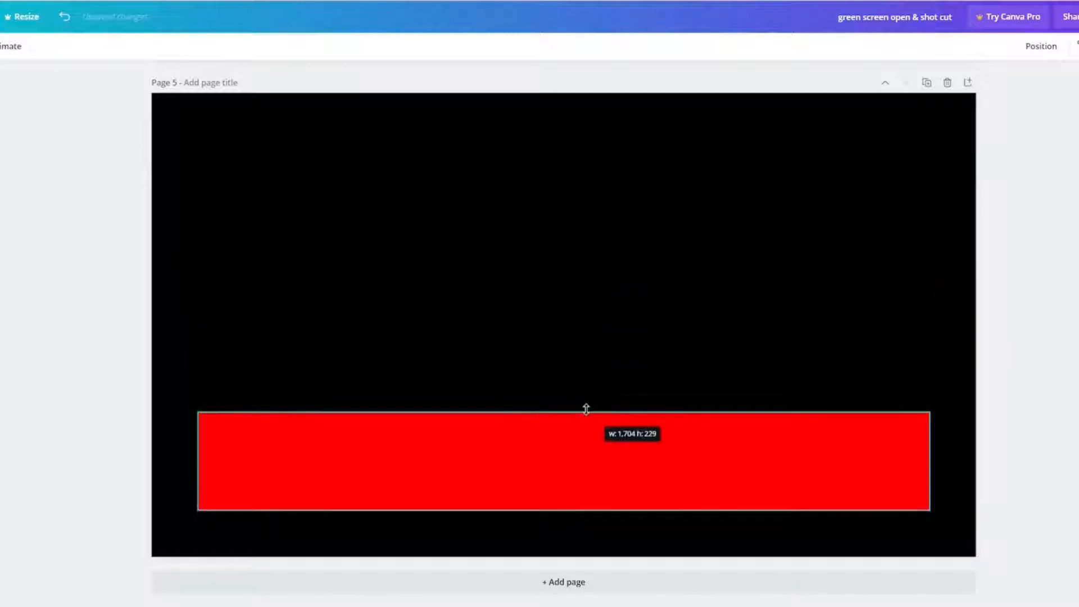
{"action": "left_click_drag", "start_coordinate": [585, 461], "coordinate": [303, 191]}
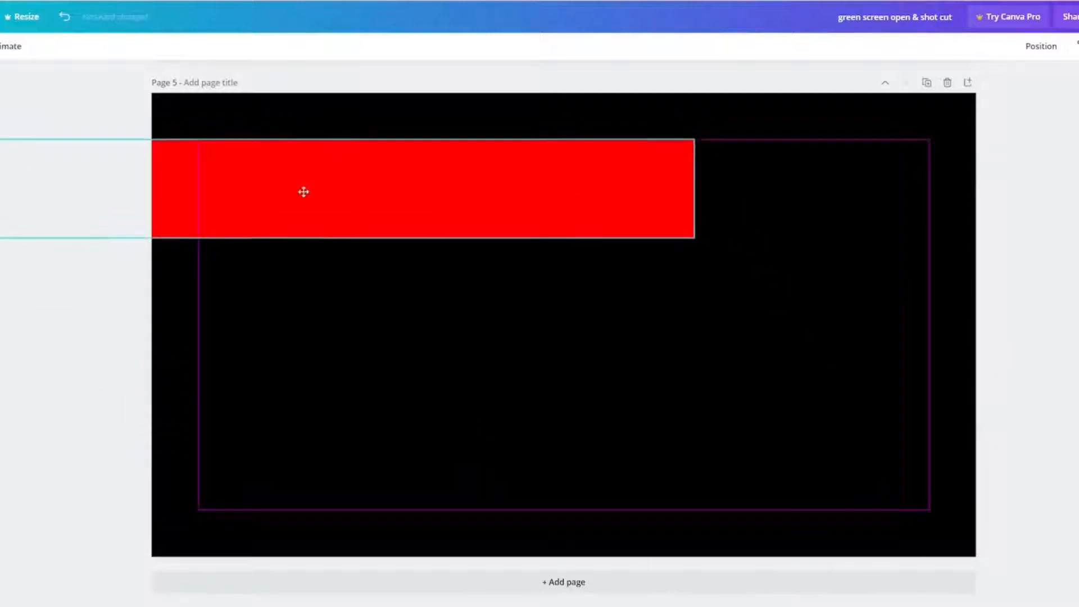
{"action": "left_click_drag", "start_coordinate": [695, 190], "coordinate": [611, 200]}
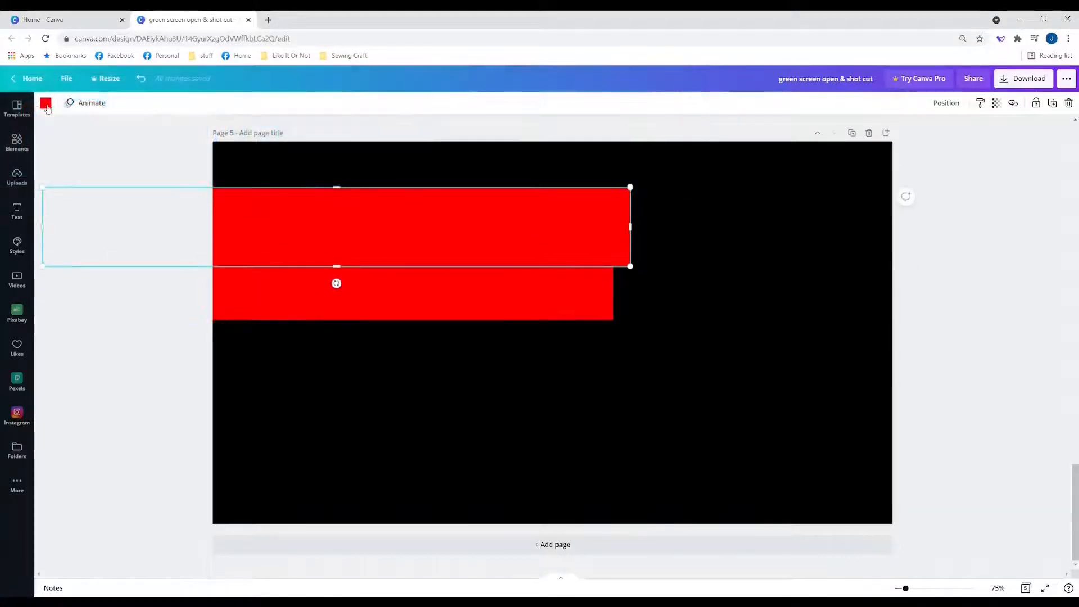
{"action": "left_click", "coordinate": [46, 103]}
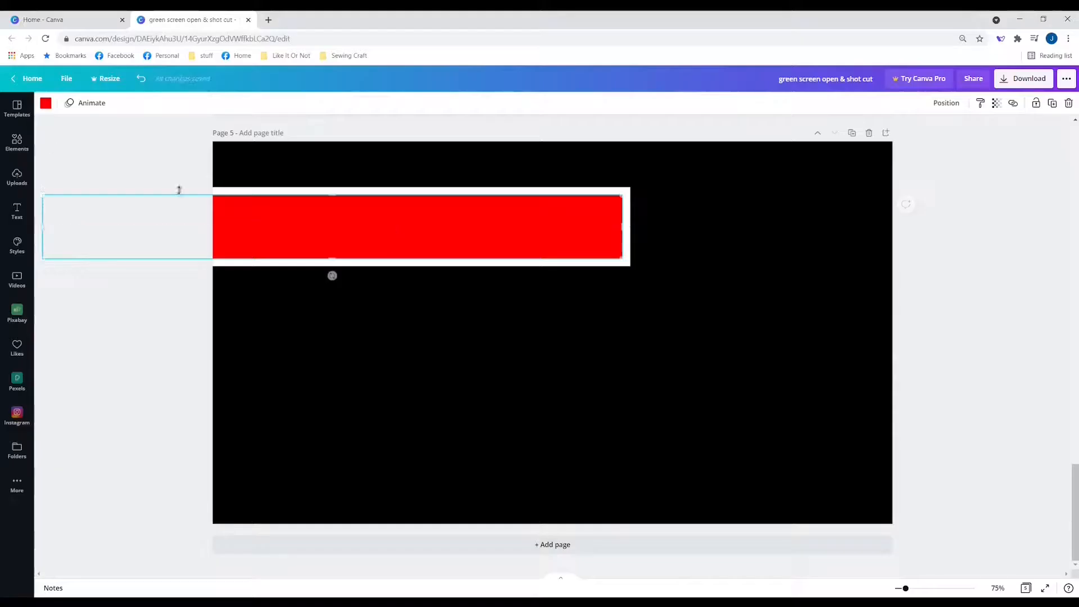
{"action": "left_click", "coordinate": [46, 103]}
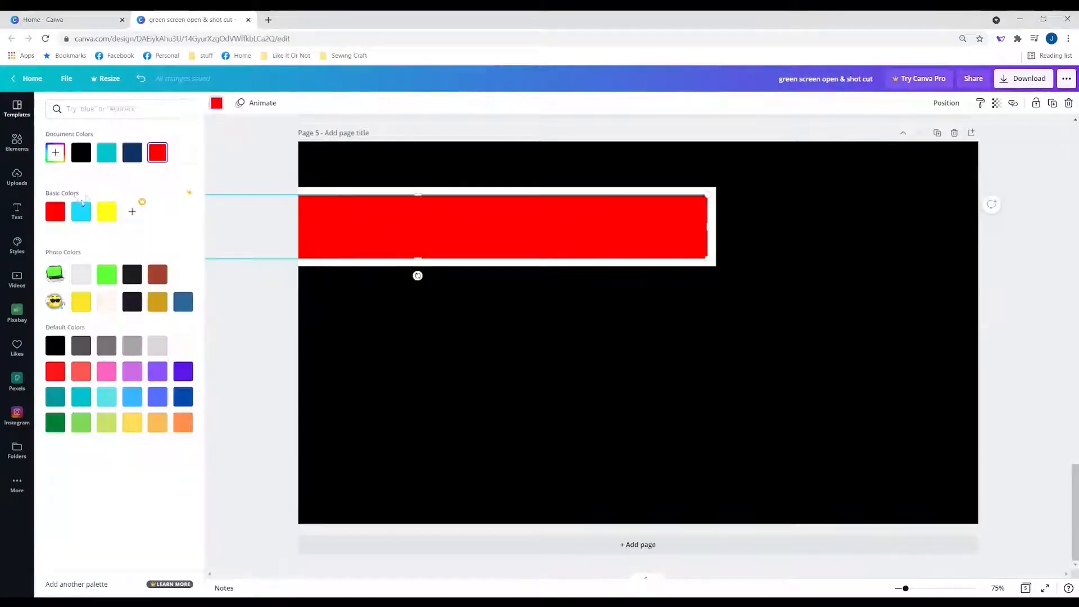
{"action": "left_click", "coordinate": [81, 211]}
{"action": "type", "text": "norwester"}
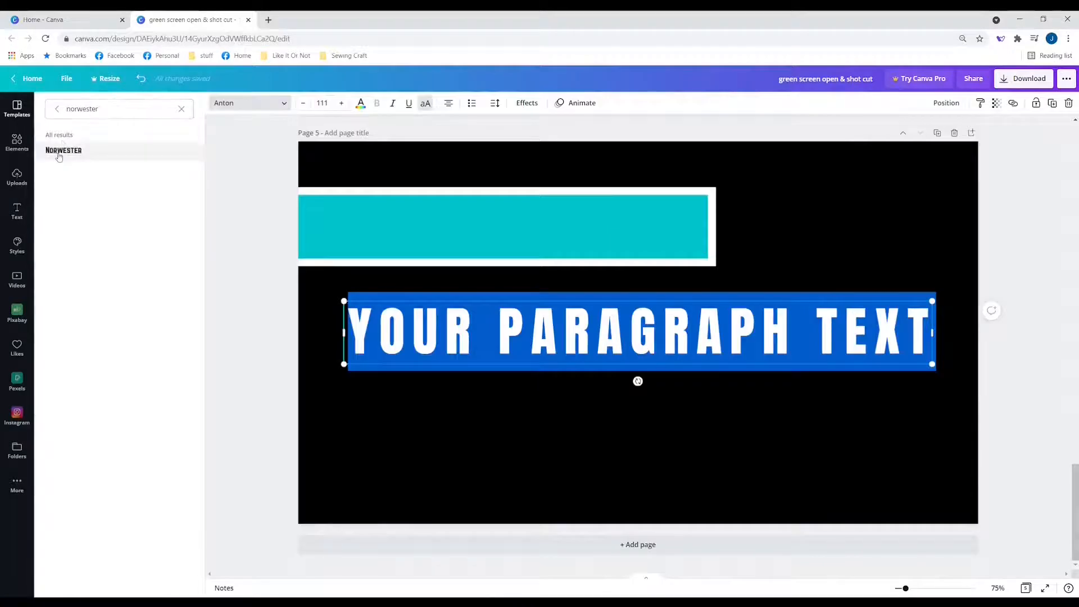
- Set the heading in Norwester, type 'GREEN SCREEN EFFECT' and move it onto the teal bar
{"action": "left_click", "coordinate": [63, 150]}
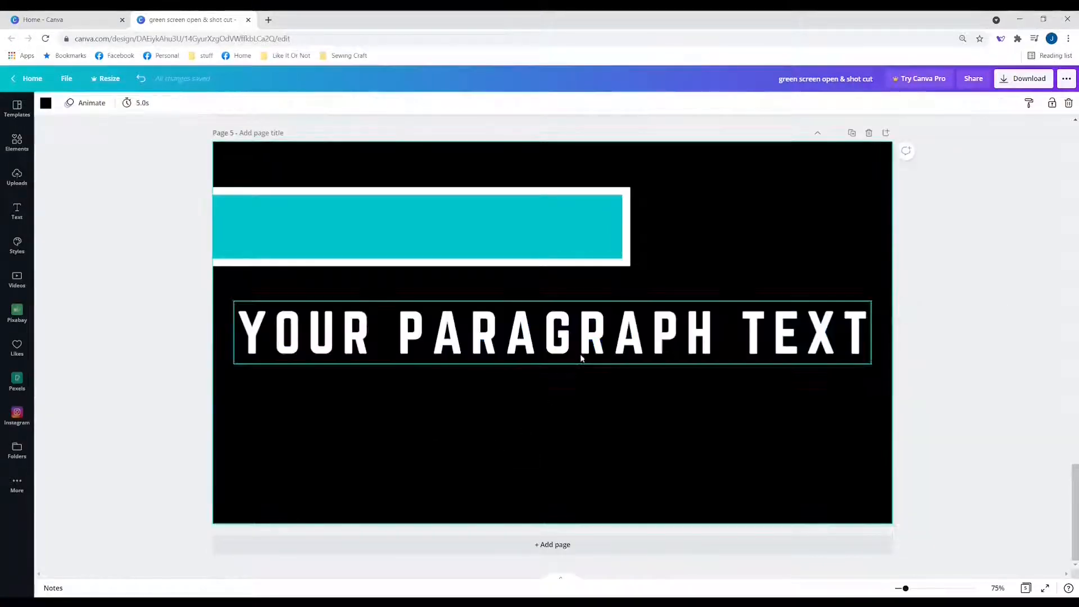
{"action": "left_click", "coordinate": [551, 333]}
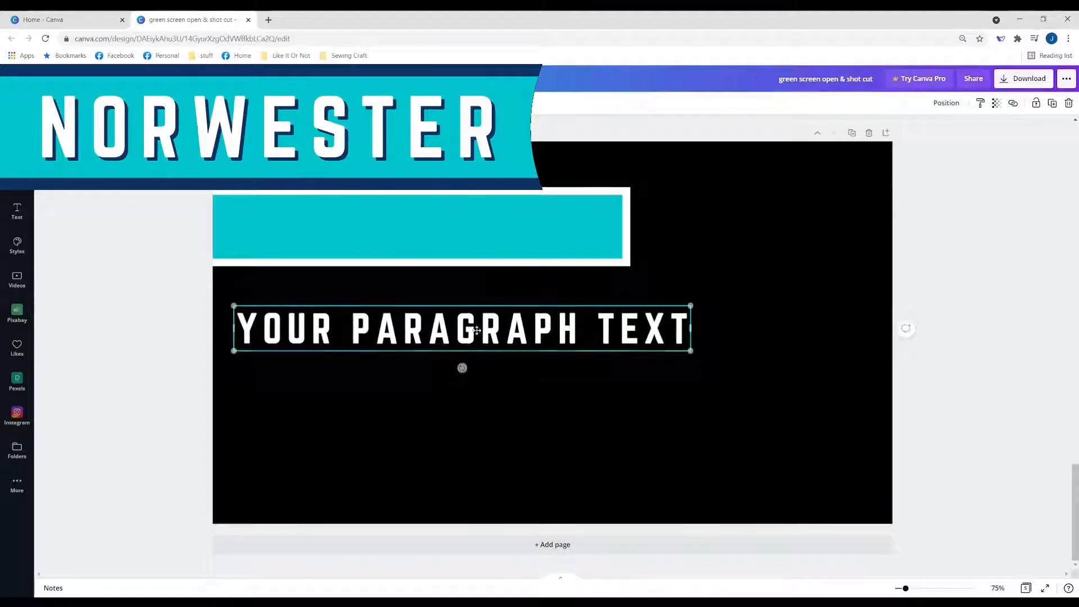
{"action": "left_click_drag", "start_coordinate": [461, 328], "coordinate": [440, 224]}
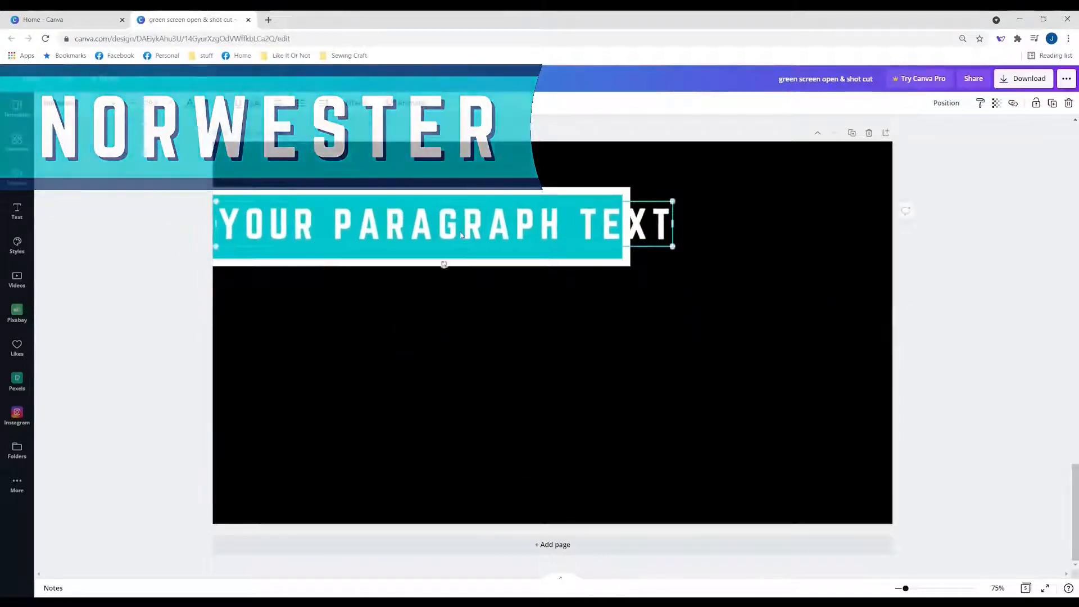
{"action": "type", "text": "GREEN"}
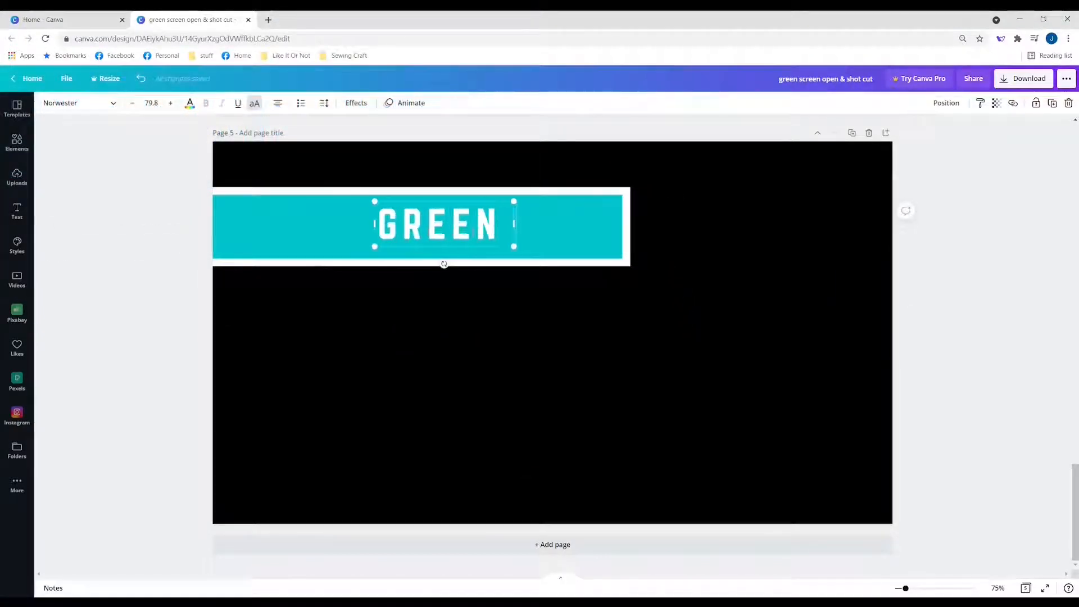
{"action": "type", "text": "SCREEN EFFECT"}
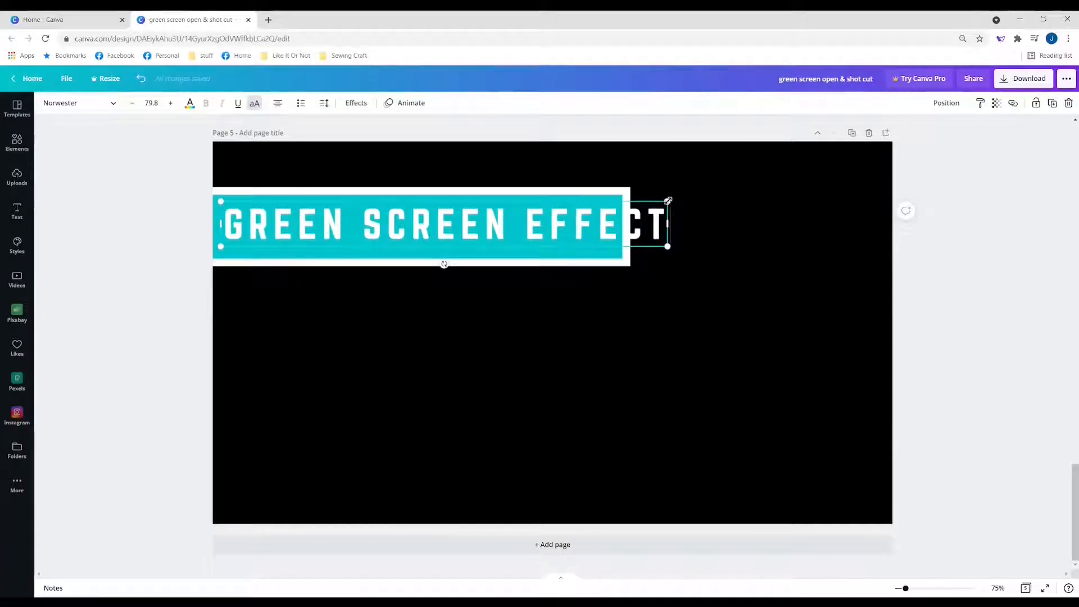
- Change the caption text colour to white
{"action": "left_click", "coordinate": [132, 103]}
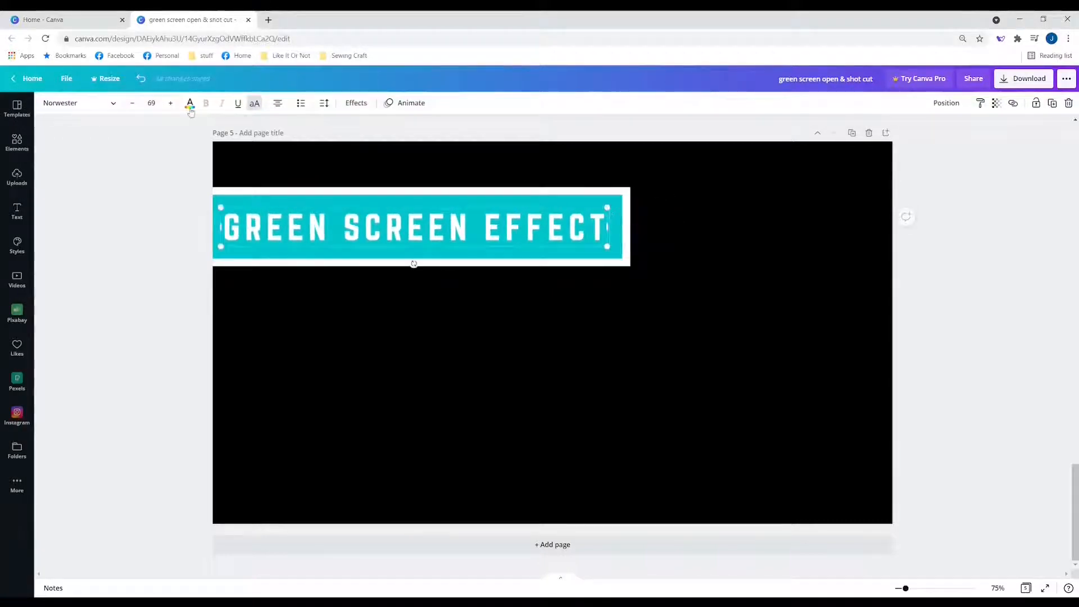
{"action": "left_click", "coordinate": [190, 102]}
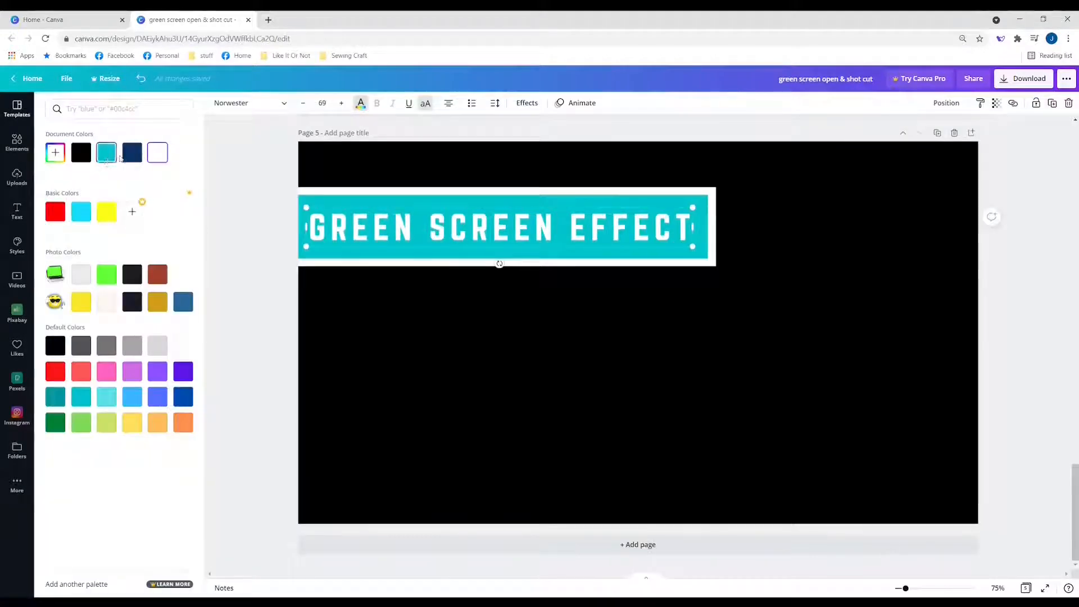
{"action": "left_click", "coordinate": [131, 152]}
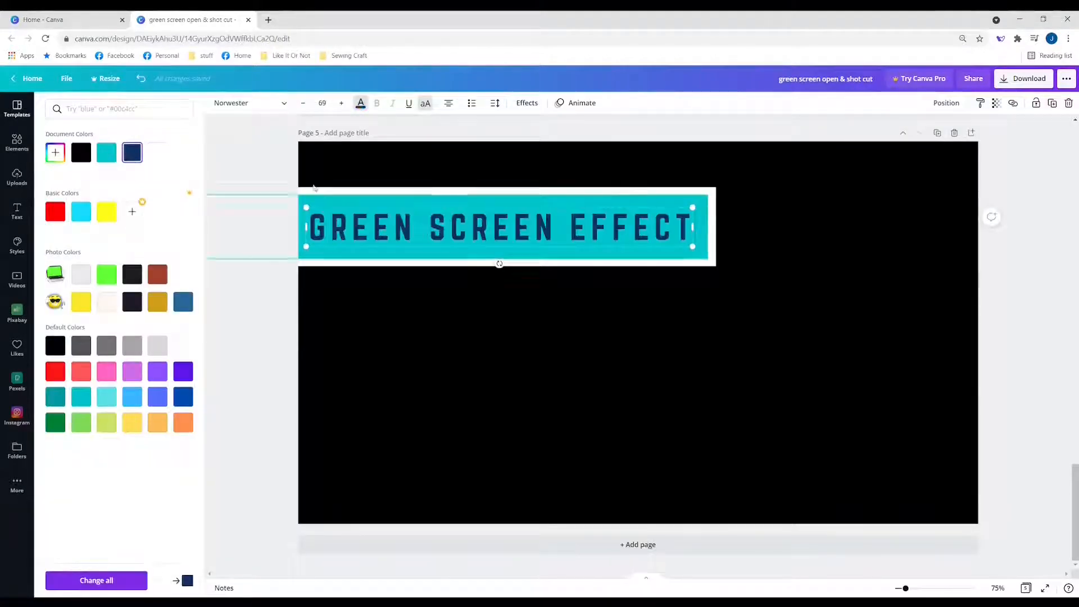
{"action": "left_click", "coordinate": [157, 152]}
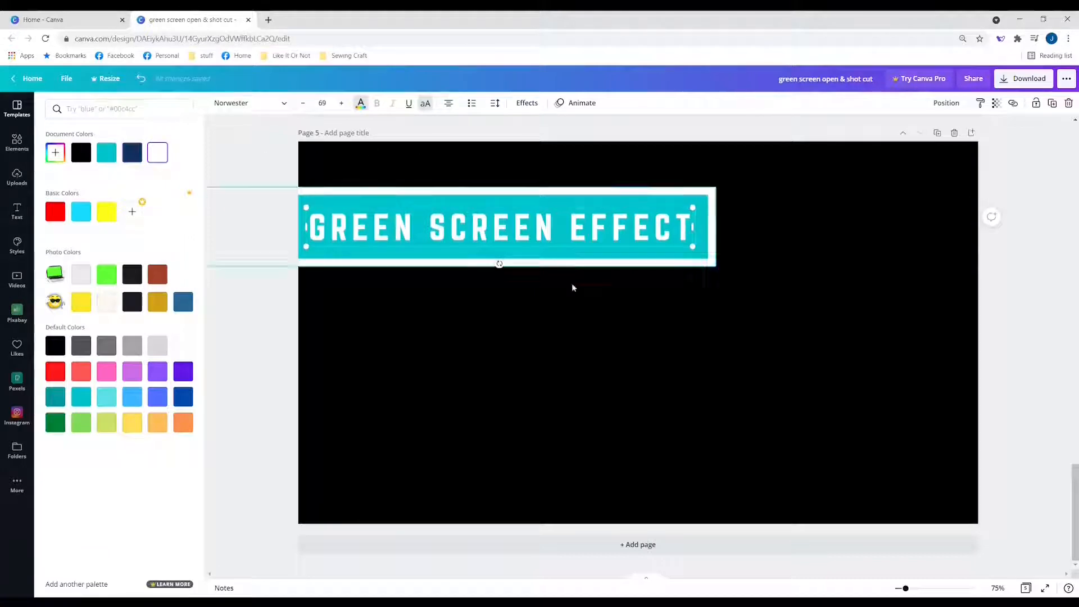
- Download only Page 5 as PNG with Save download settings ticked
{"action": "left_click", "coordinate": [1026, 77]}
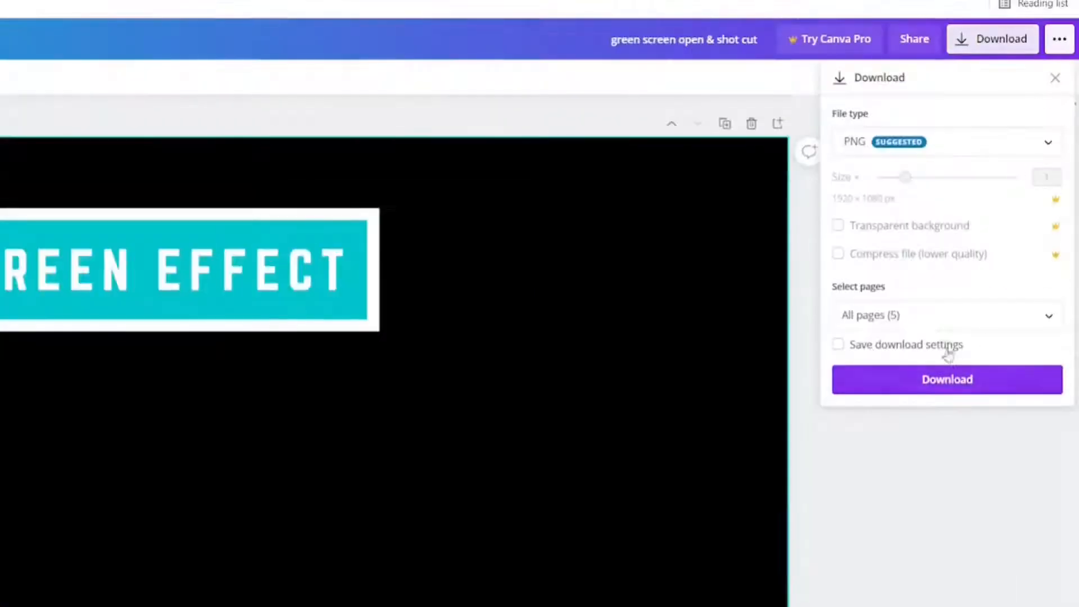
{"action": "left_click", "coordinate": [944, 314]}
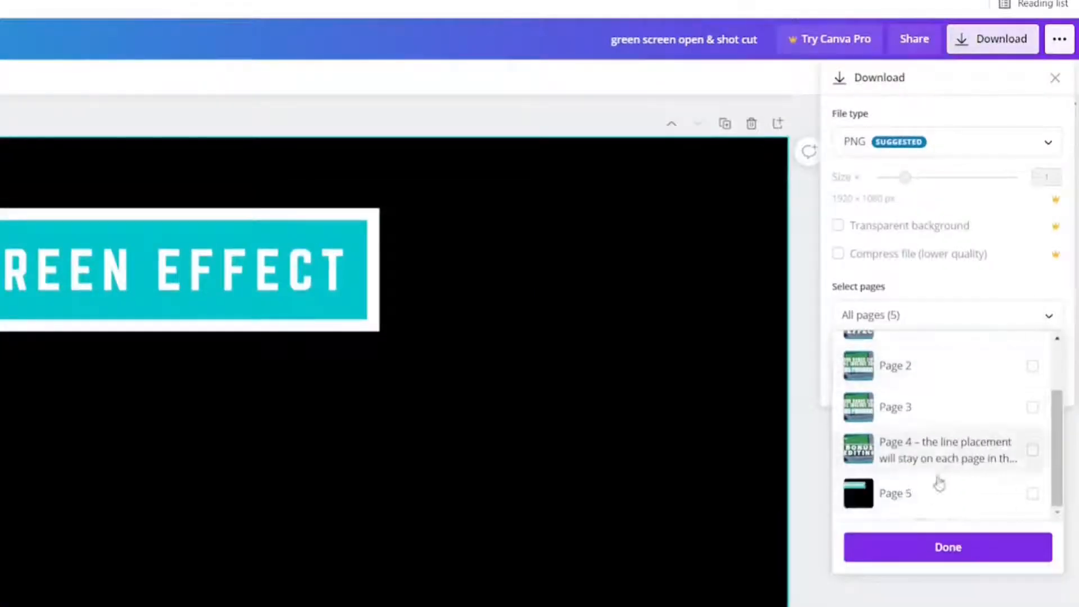
{"action": "left_click", "coordinate": [895, 493]}
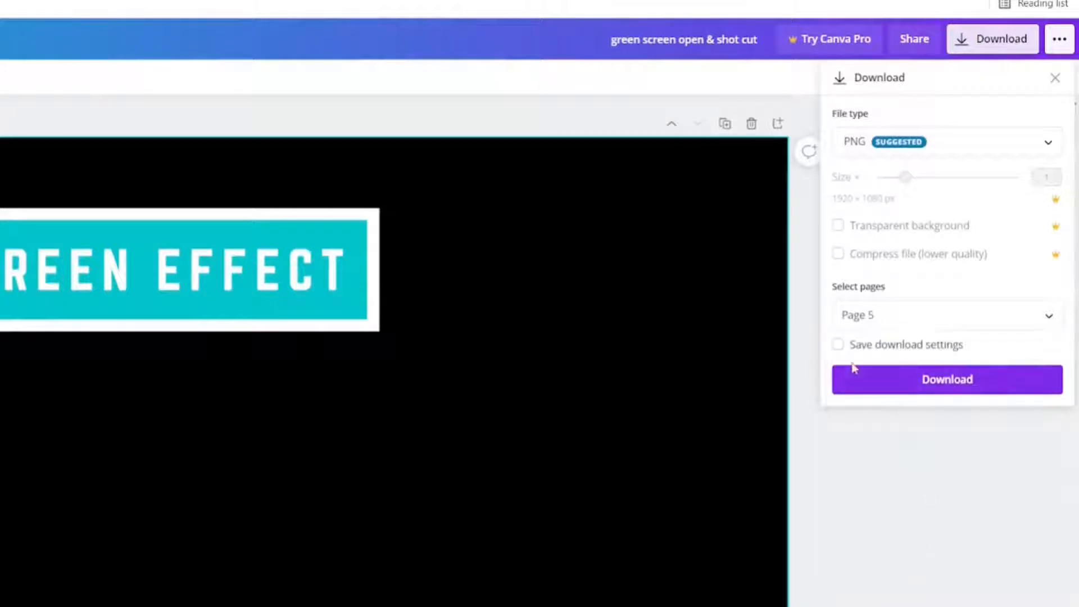
{"action": "left_click", "coordinate": [837, 344]}
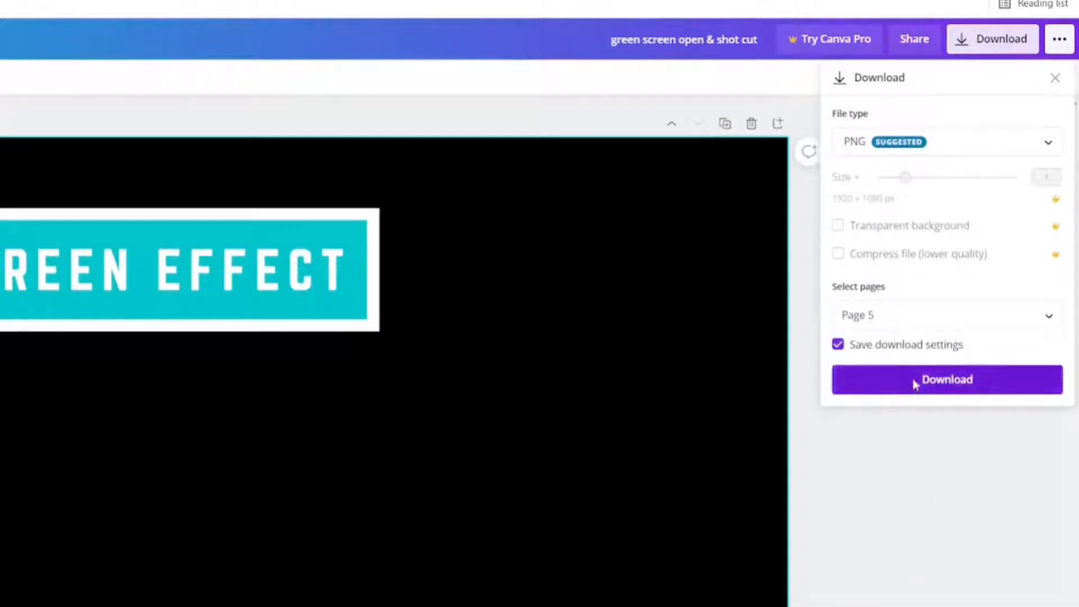
{"action": "left_click", "coordinate": [946, 380]}
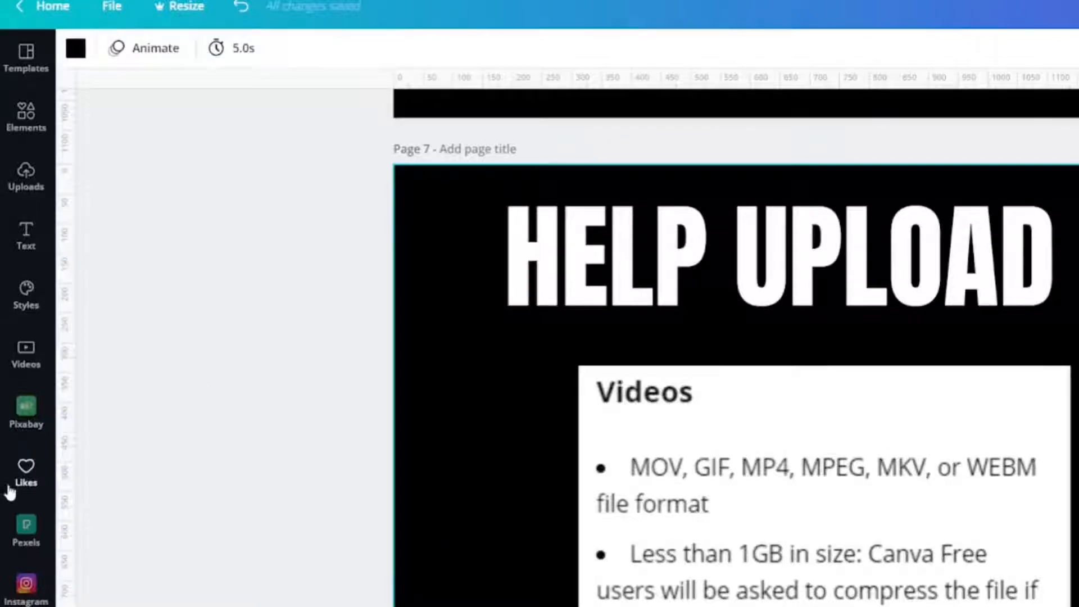
- Browse Uploads, then open the Help article 'Upload formats and requirements'
{"action": "left_click", "coordinate": [26, 354]}
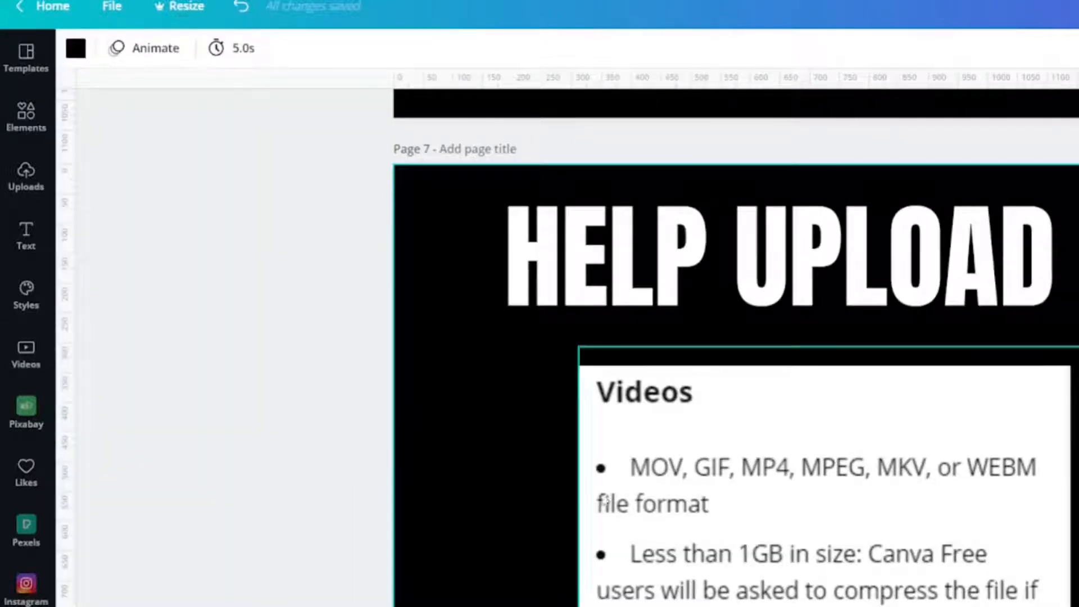
{"action": "left_click", "coordinate": [25, 176]}
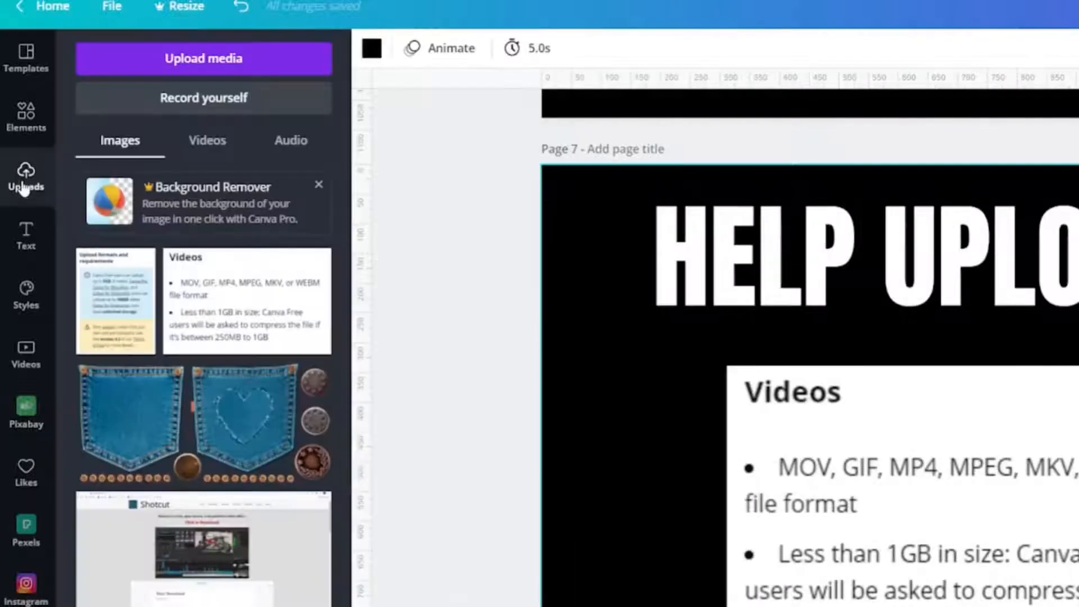
{"action": "left_click", "coordinate": [203, 58]}
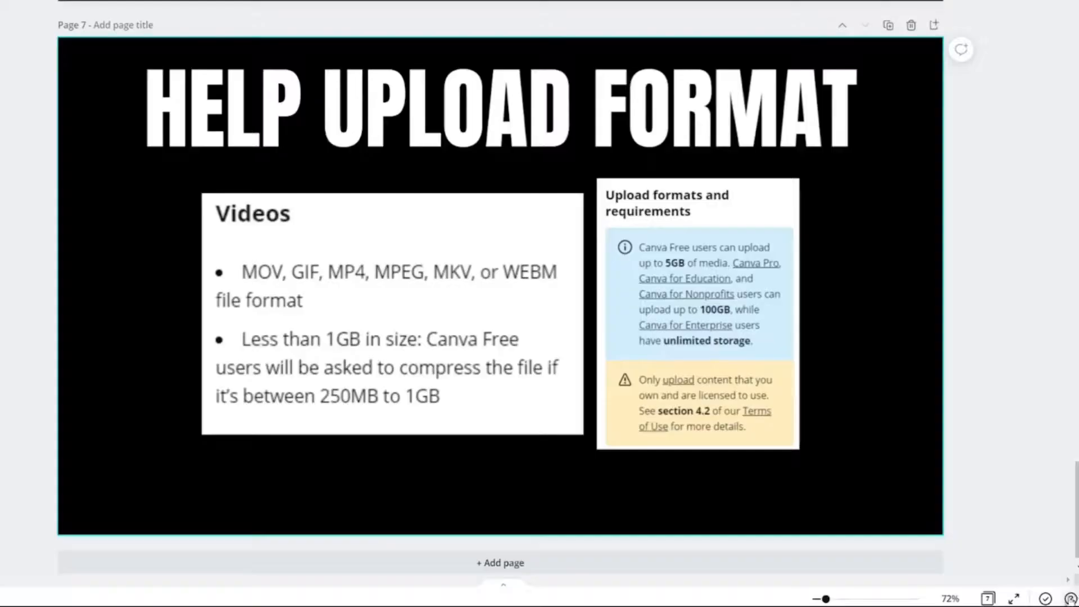
{"action": "left_click", "coordinate": [1063, 598]}
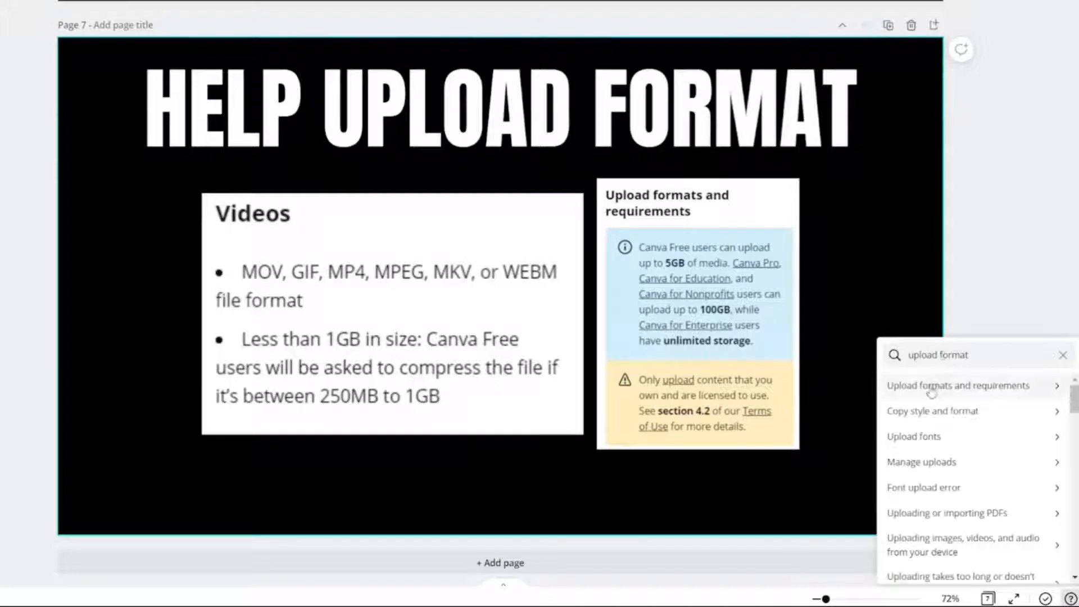
{"action": "left_click", "coordinate": [957, 384]}
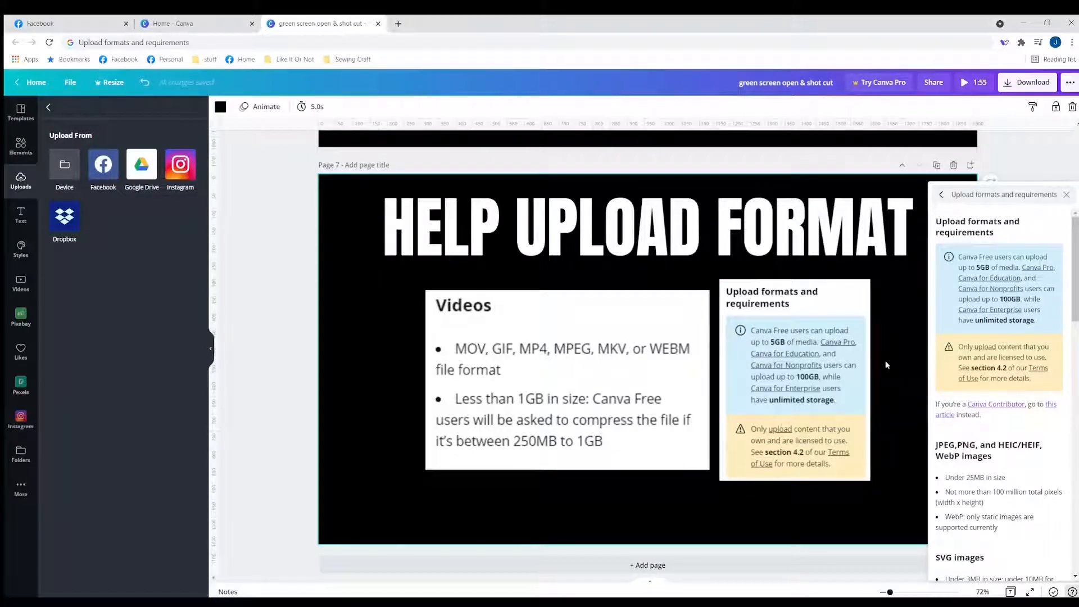
- Clear page 7, search Elements for 'frame' and scroll the results
{"action": "left_click", "coordinate": [1065, 194]}
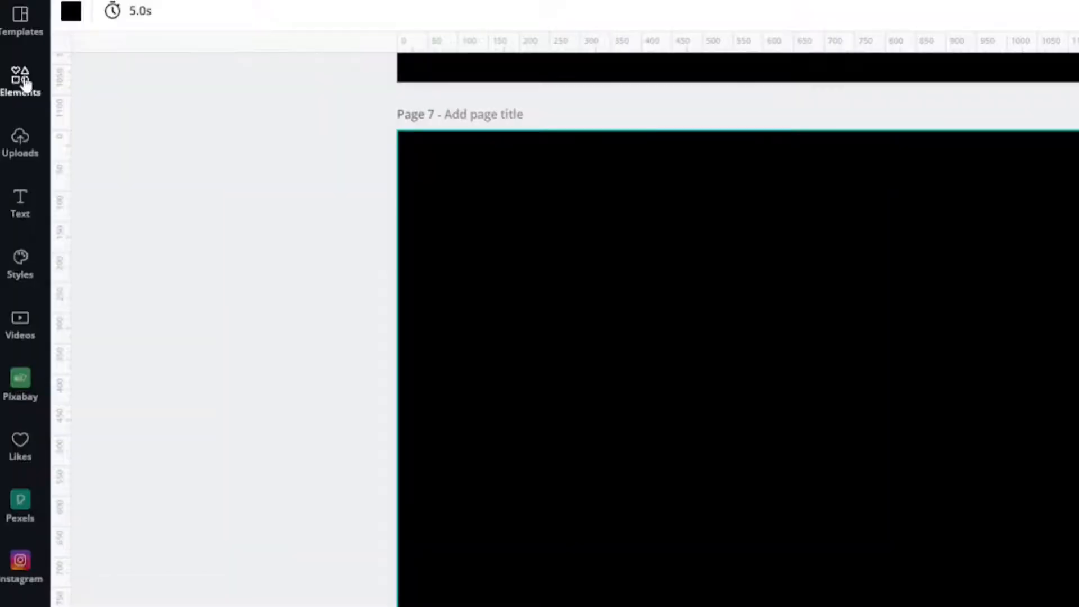
{"action": "left_click", "coordinate": [20, 76]}
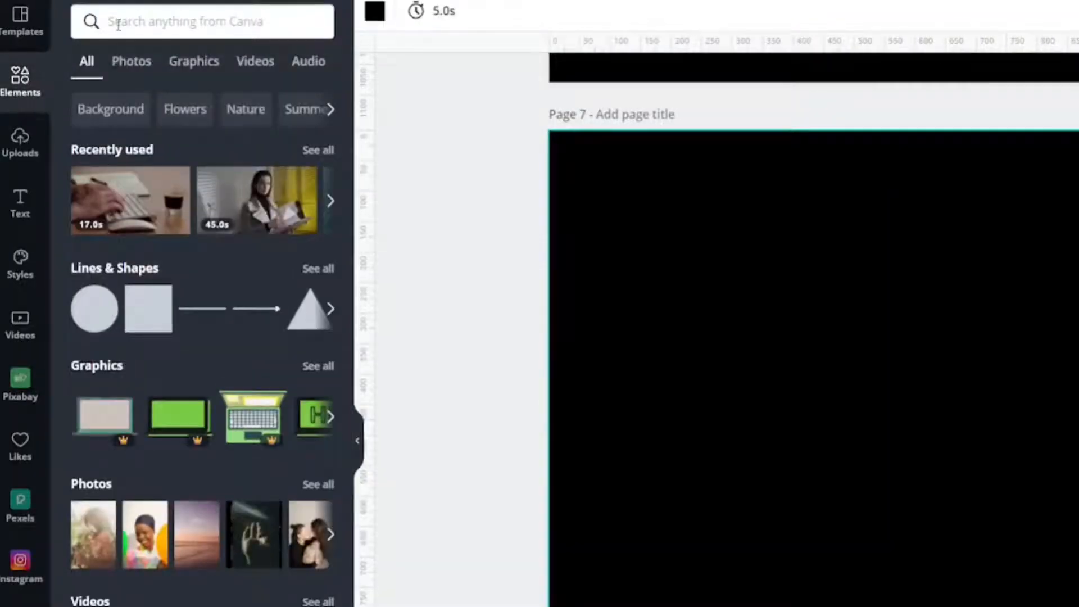
{"action": "type", "text": "frame"}
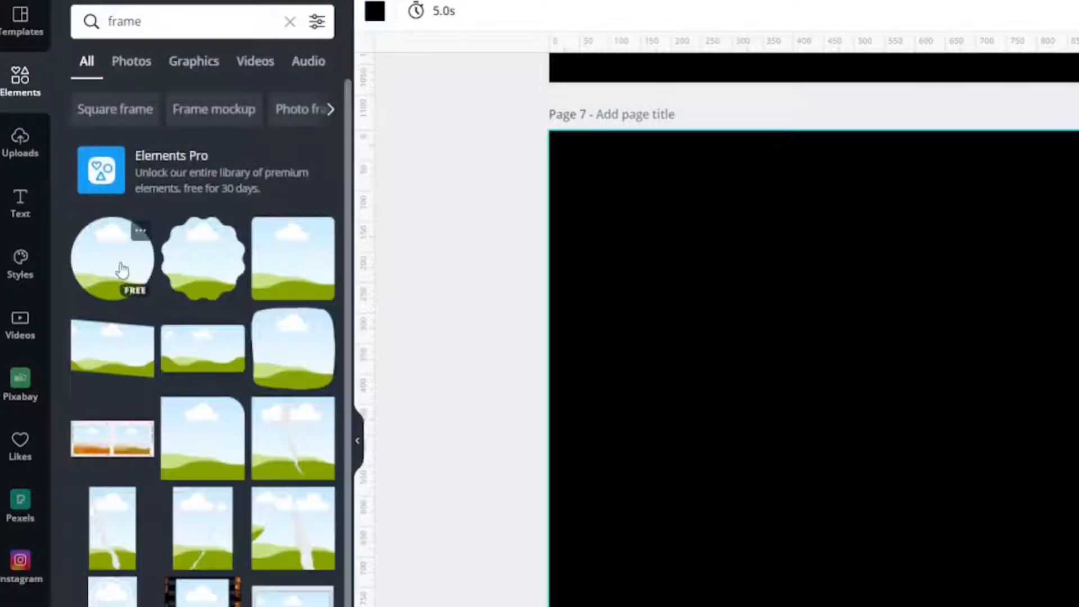
{"action": "scroll", "scroll_direction": "down", "scroll_amount": 3}
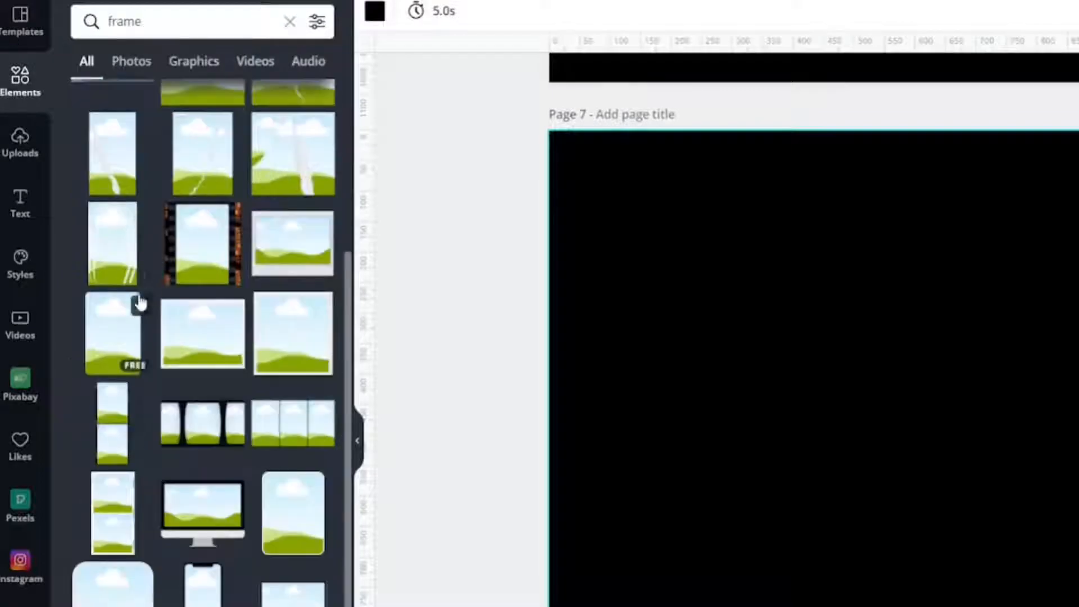
{"action": "scroll", "scroll_direction": "down", "scroll_amount": 3}
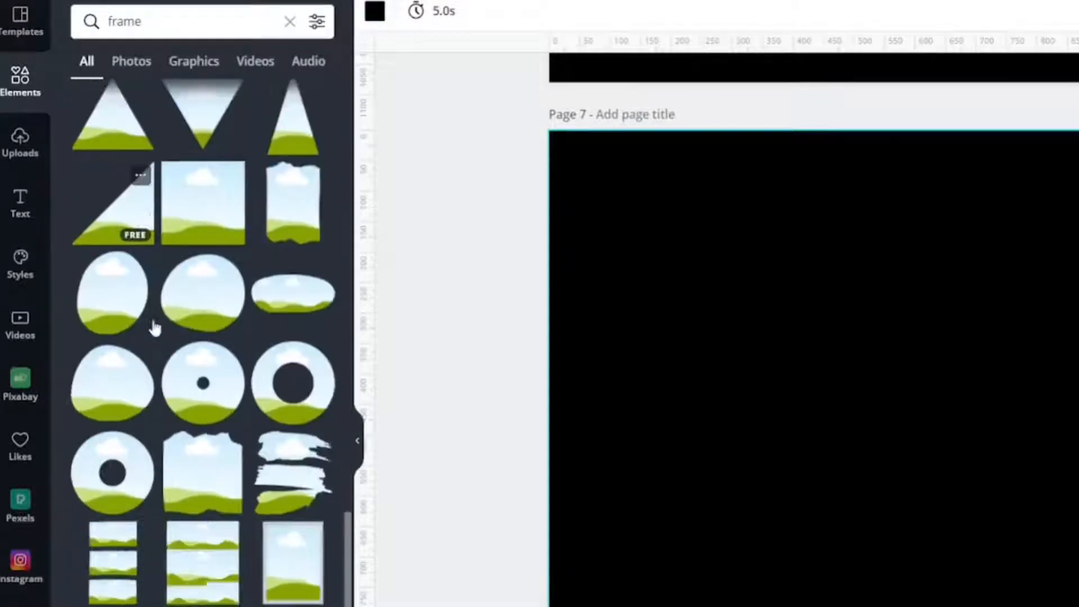
{"action": "scroll", "scroll_direction": "down", "scroll_amount": 3}
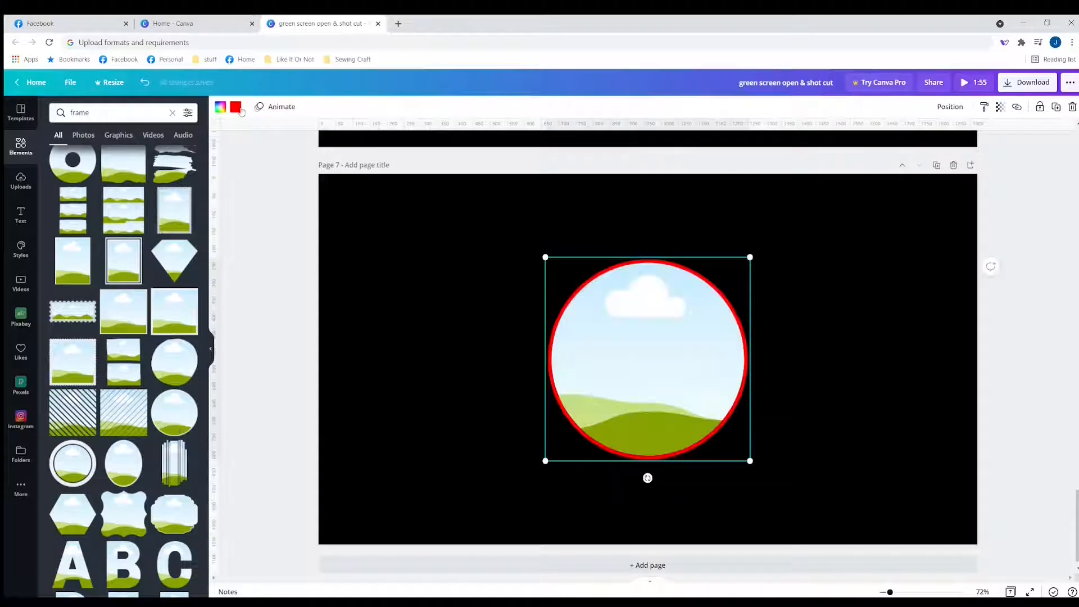
- Give the round frame a teal border, shrink it, and move it top-left
{"action": "left_click", "coordinate": [220, 107]}
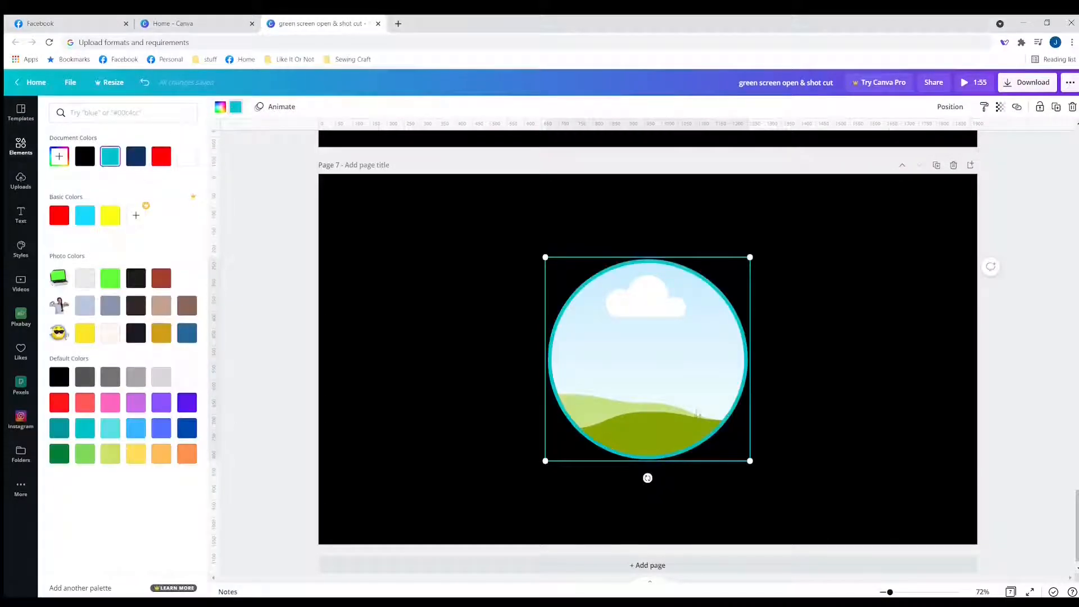
{"action": "left_click_drag", "start_coordinate": [749, 461], "coordinate": [693, 406]}
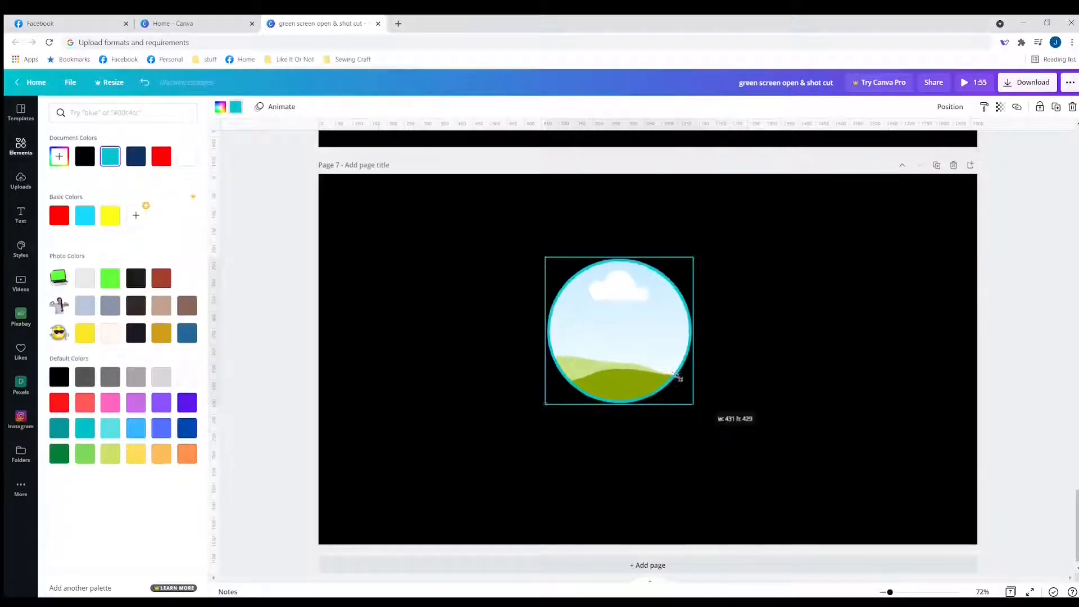
{"action": "left_click_drag", "start_coordinate": [678, 378], "coordinate": [533, 307]}
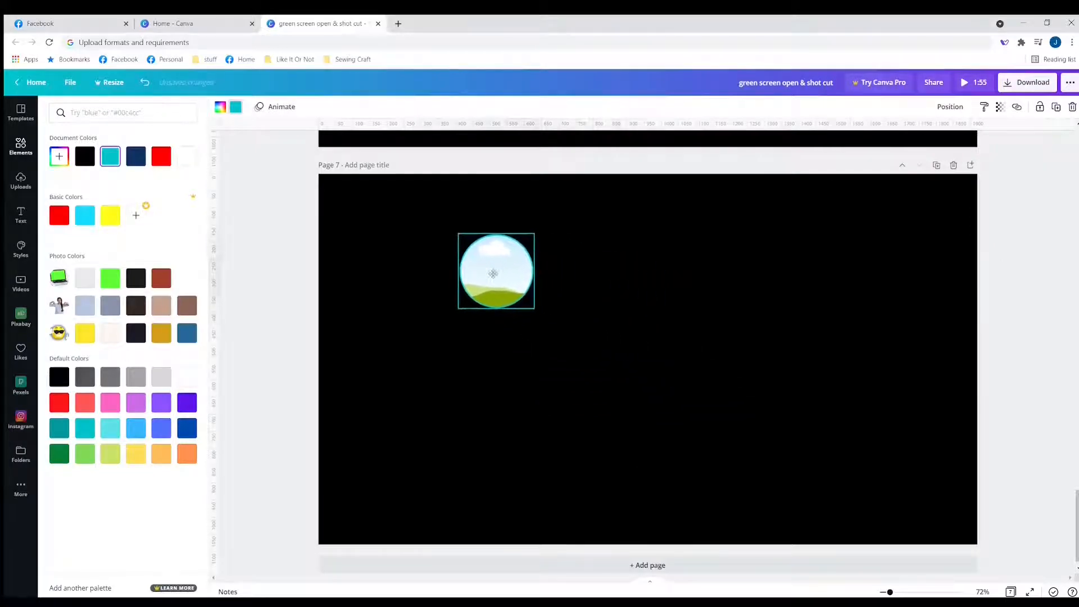
{"action": "left_click_drag", "start_coordinate": [495, 270], "coordinate": [371, 220]}
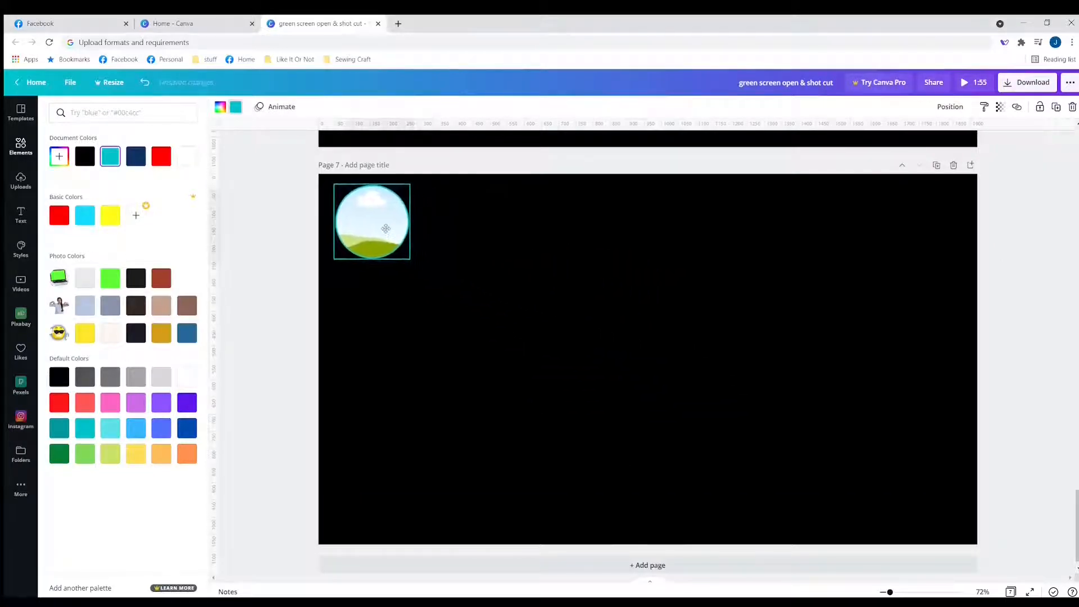
- Search 'frame' in Elements again and deselect the round frame
{"action": "type", "text": "frame"}
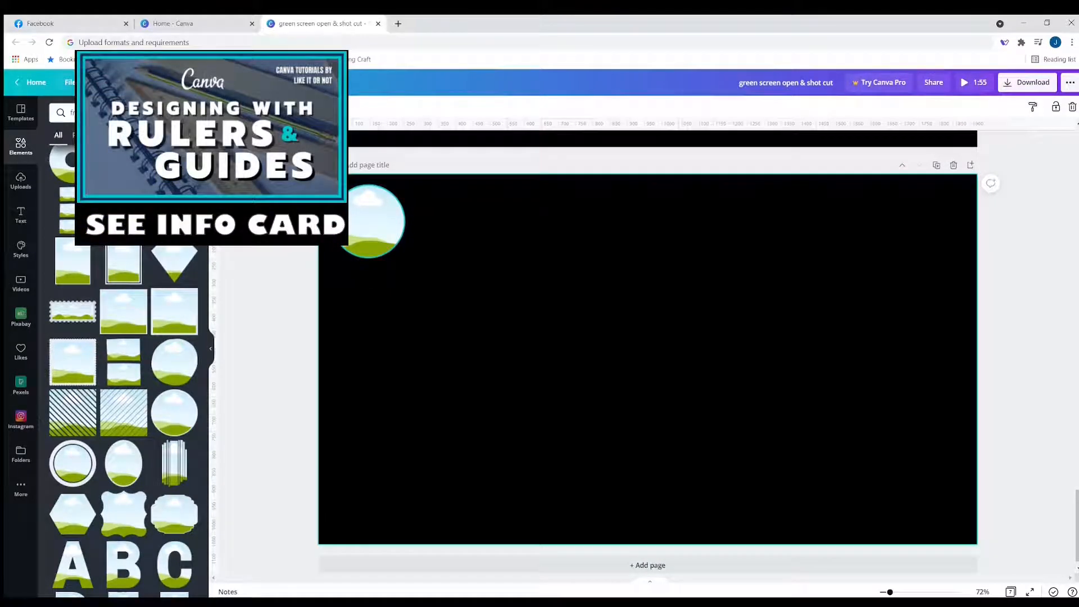
{"action": "left_click", "coordinate": [70, 82]}
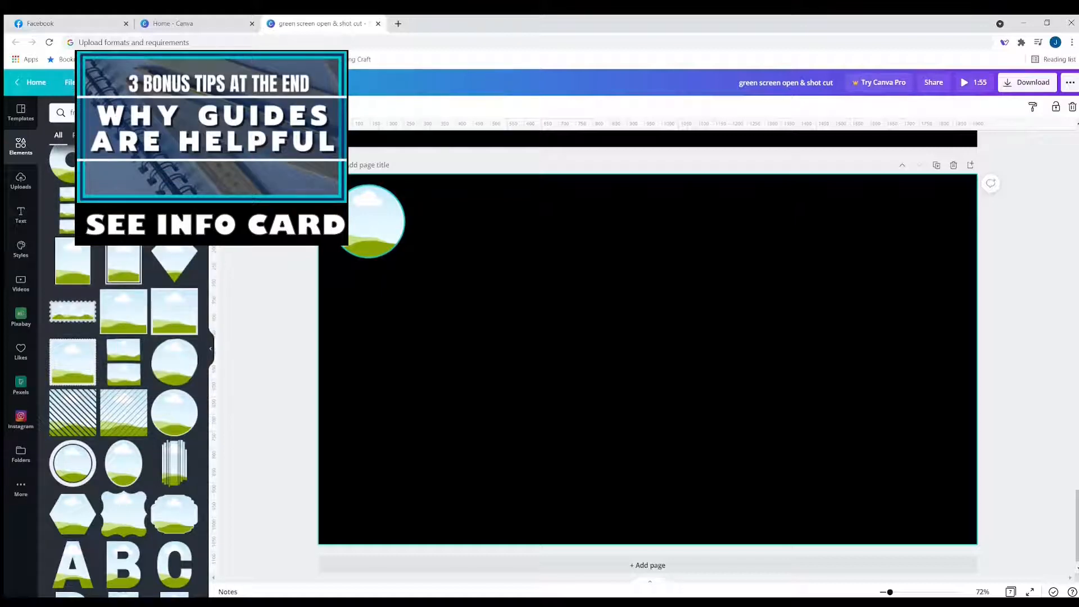
{"action": "left_click", "coordinate": [70, 82]}
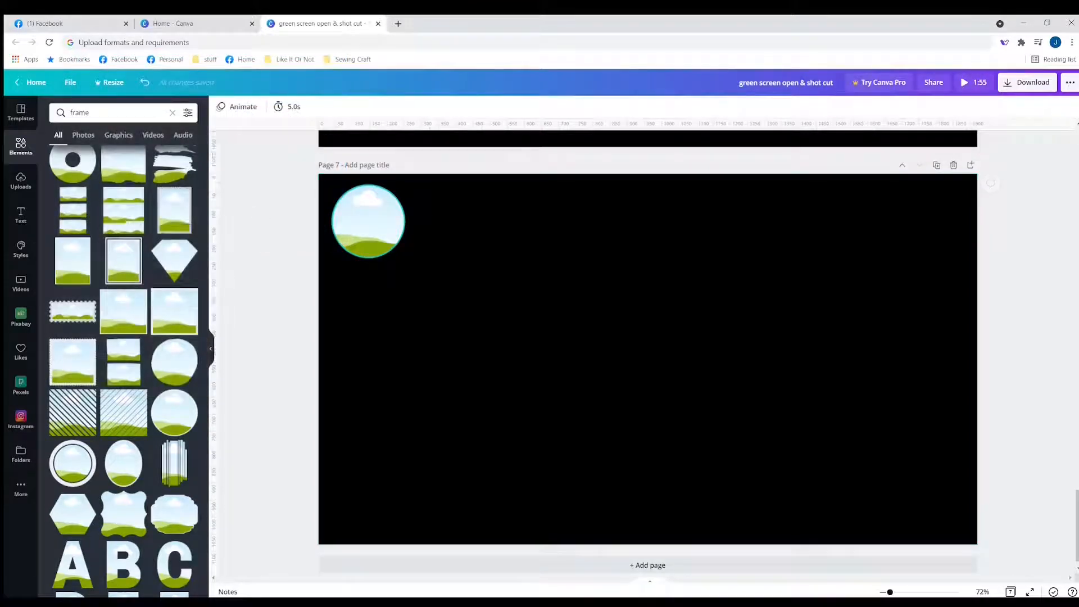
{"action": "left_click", "coordinate": [70, 82]}
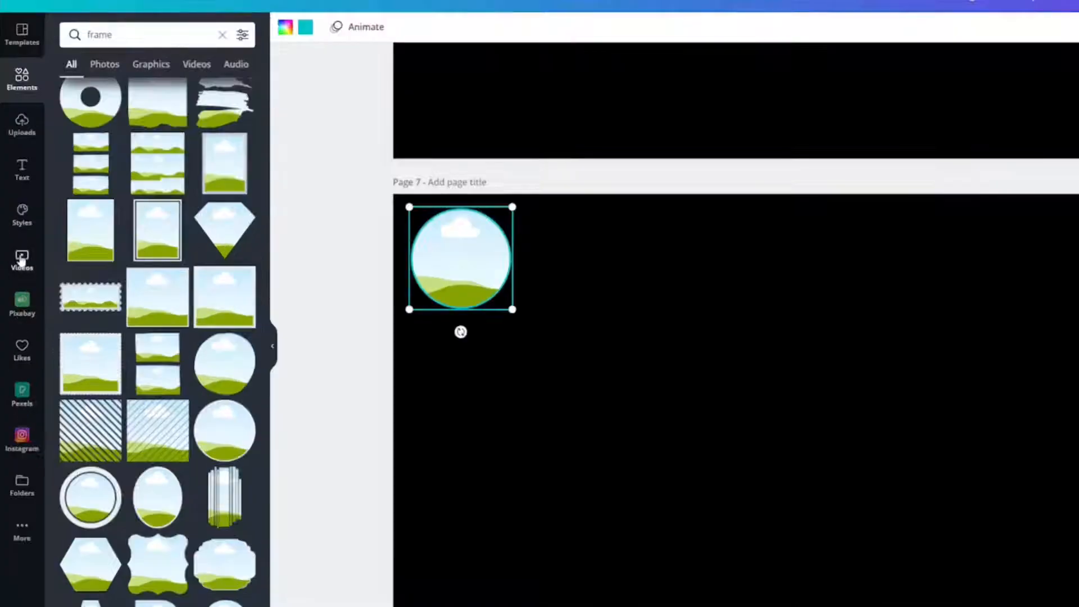
- Fill the round frame with the woman-reading stock video and delete the typing hands clip
{"action": "left_click", "coordinate": [21, 260]}
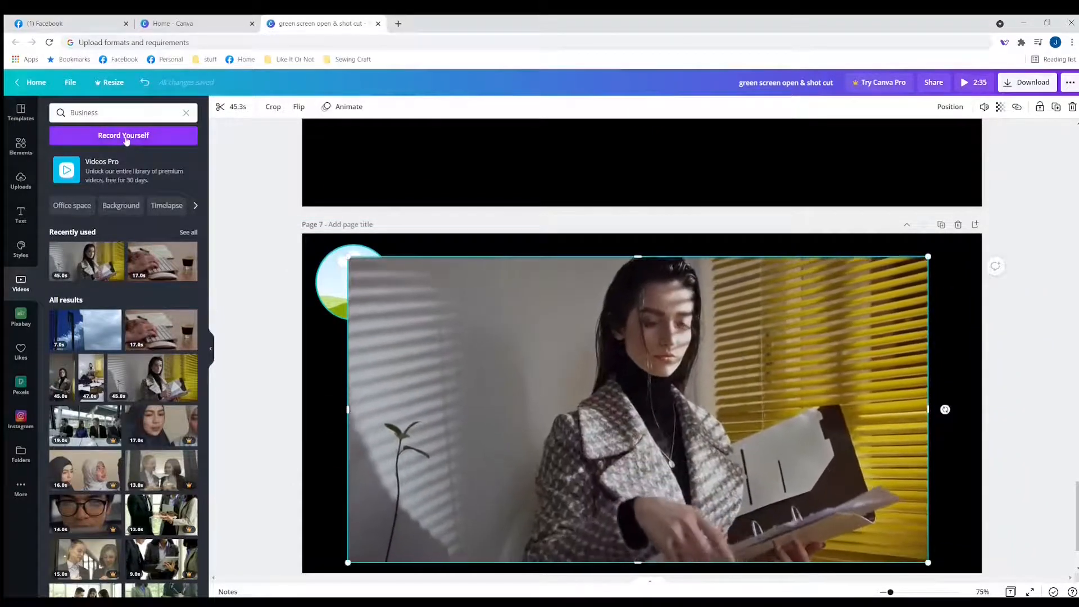
{"action": "left_click", "coordinate": [123, 135]}
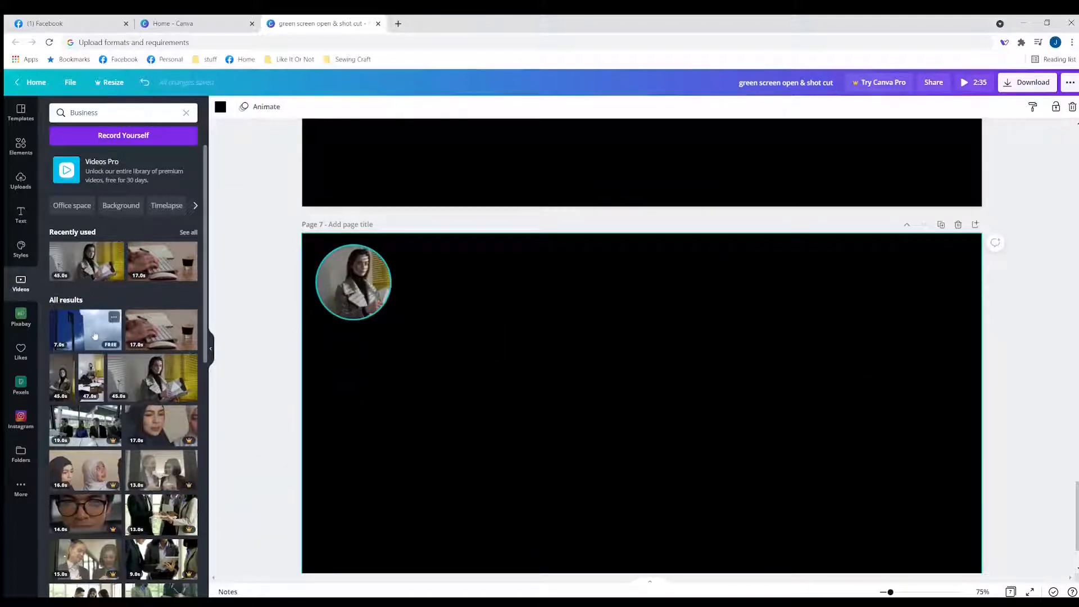
{"action": "mouse_move", "coordinate": [162, 330]}
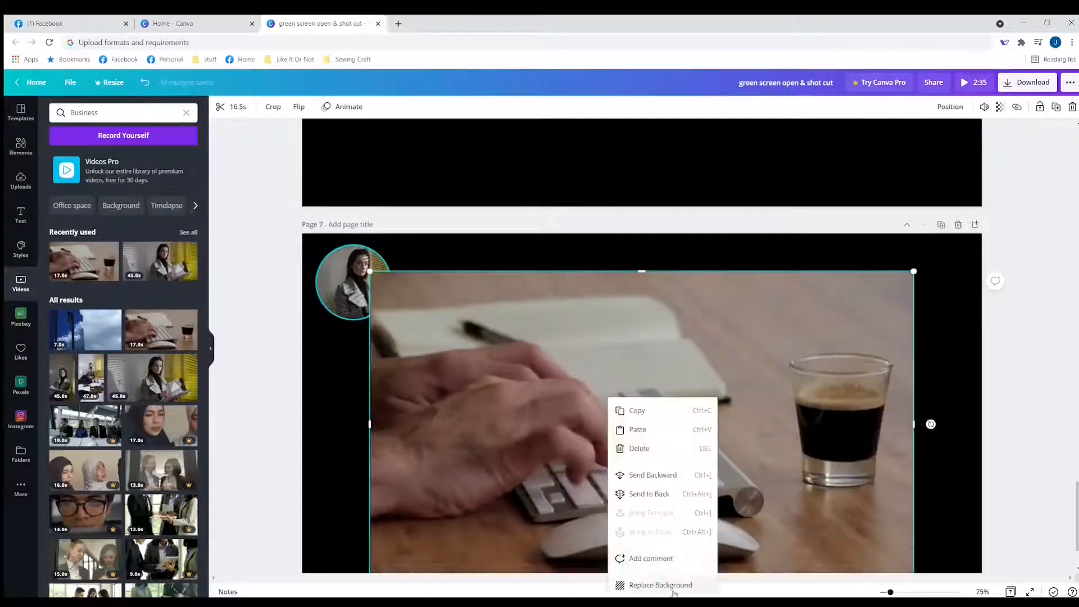
{"action": "left_click", "coordinate": [597, 482]}
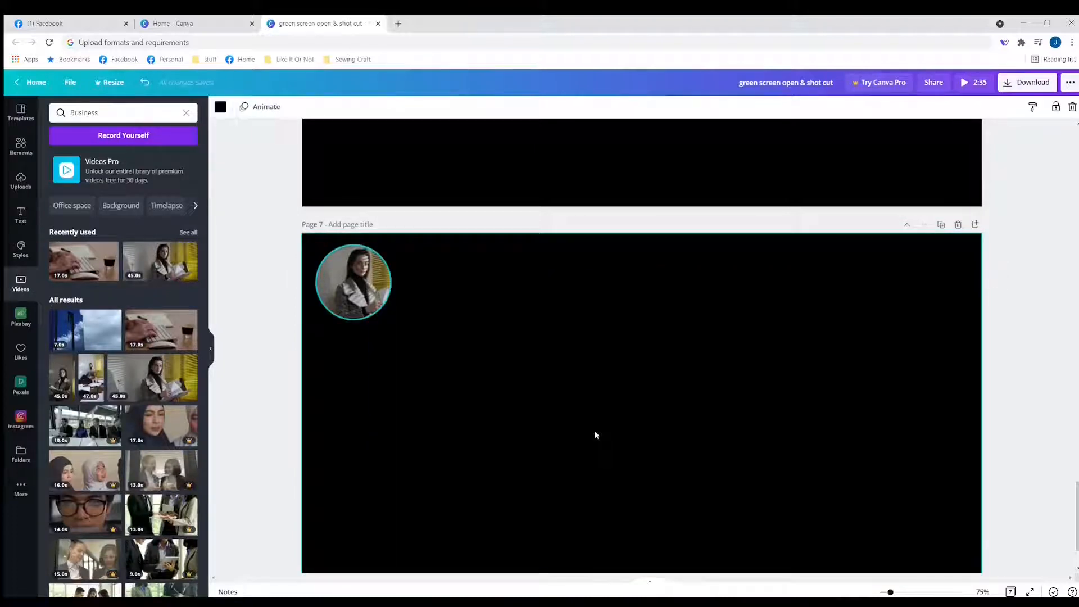
{"action": "left_click", "coordinate": [1031, 82]}
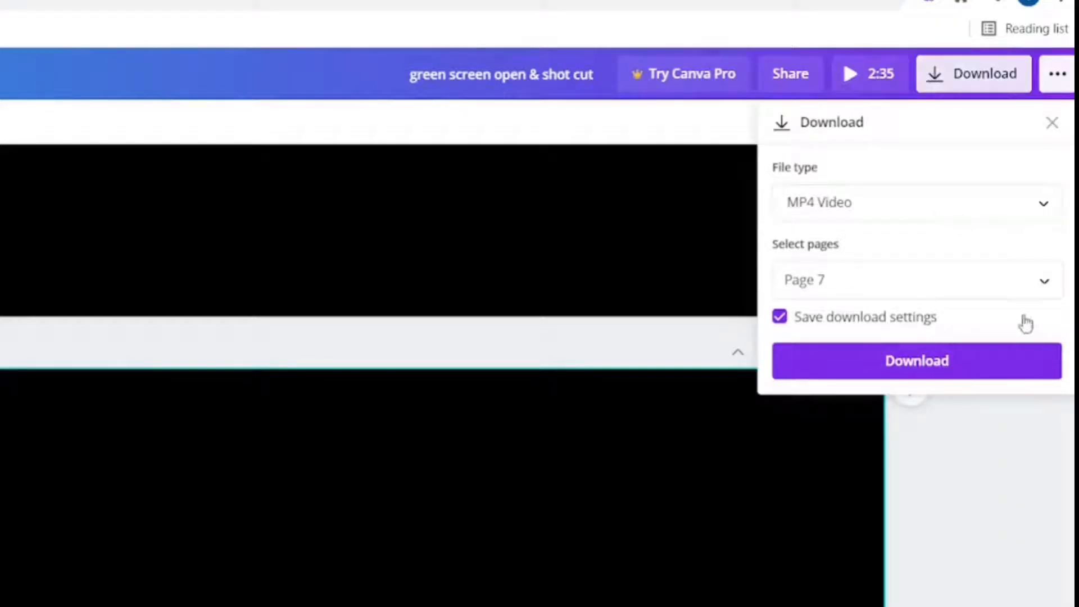
- Tick Save download settings and confirm Page 7 as the page to download
{"action": "left_click", "coordinate": [915, 279]}
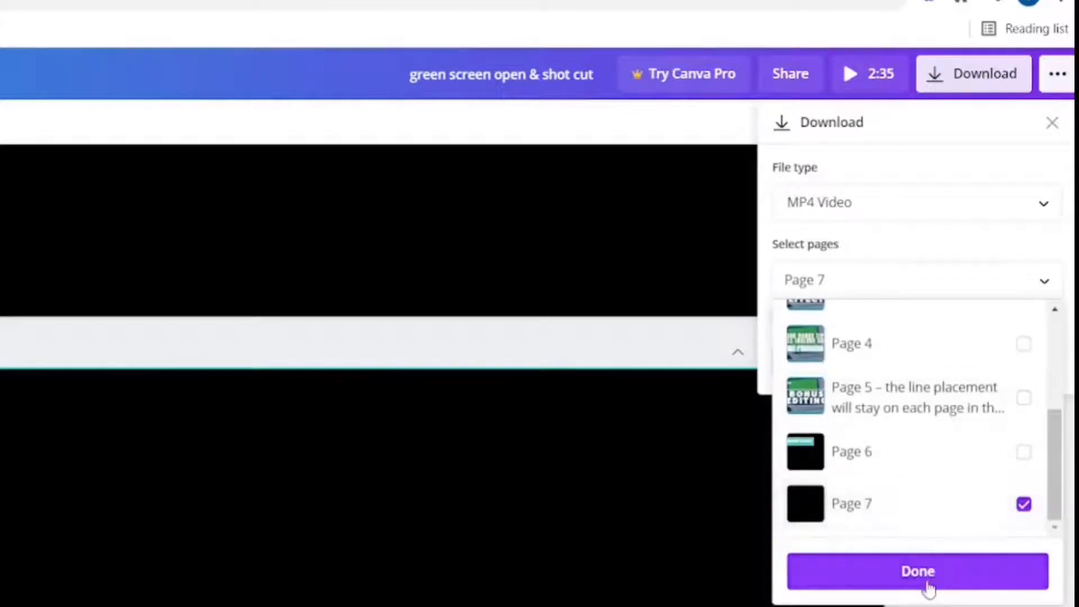
{"action": "left_click", "coordinate": [916, 570]}
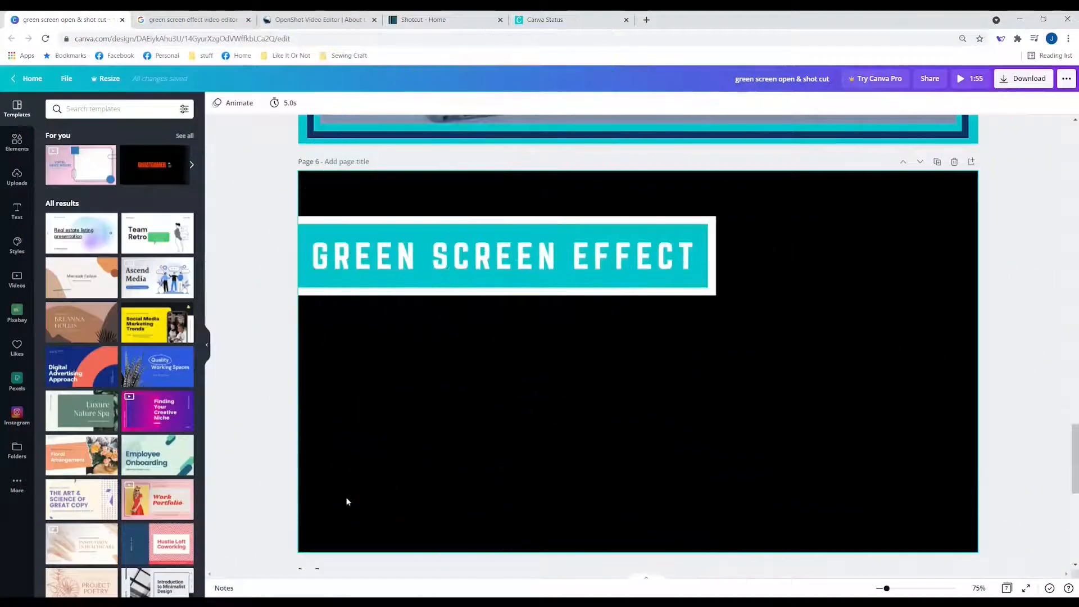
{"action": "mouse_move", "coordinate": [377, 518]}
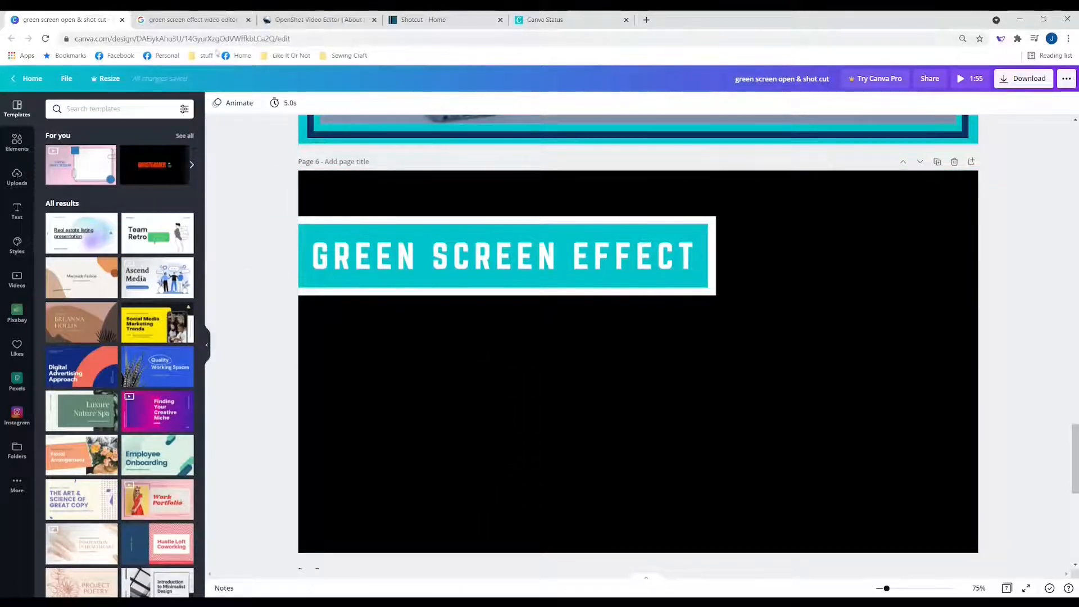
{"action": "left_click", "coordinate": [191, 19]}
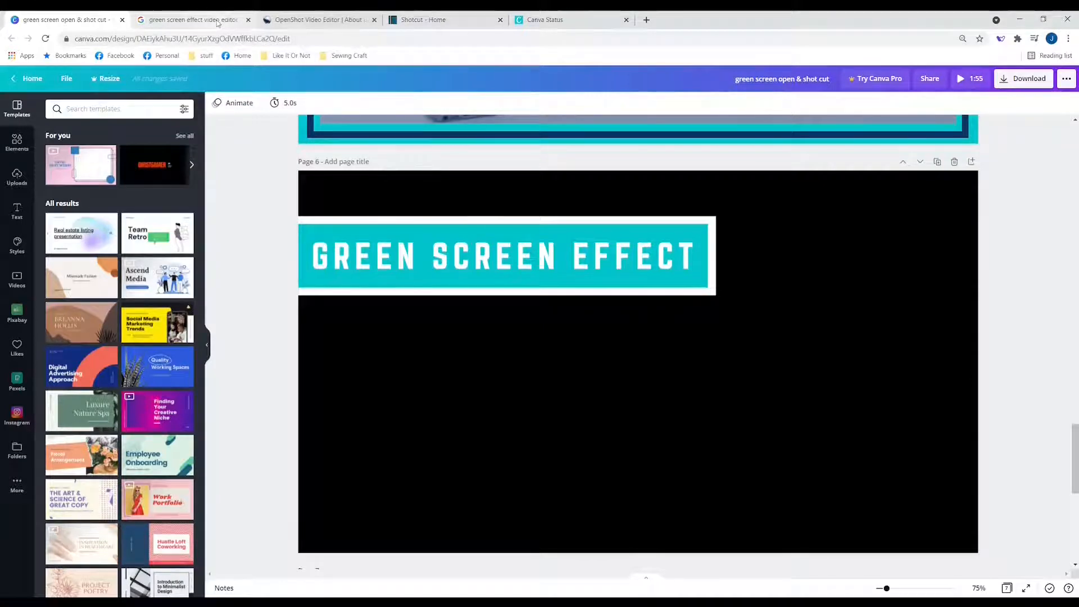
- Open Filmora's '10 Free Chroma Key/Green Screen Video Editing Software' article from the search results
{"action": "left_click", "coordinate": [191, 19]}
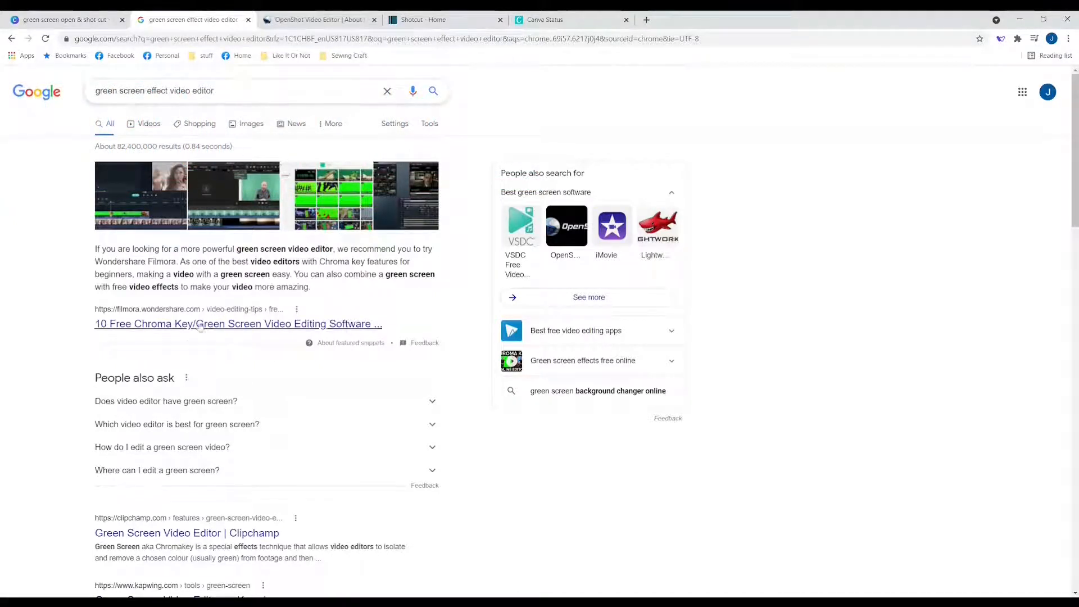
{"action": "scroll", "scroll_direction": "down", "scroll_amount": 3}
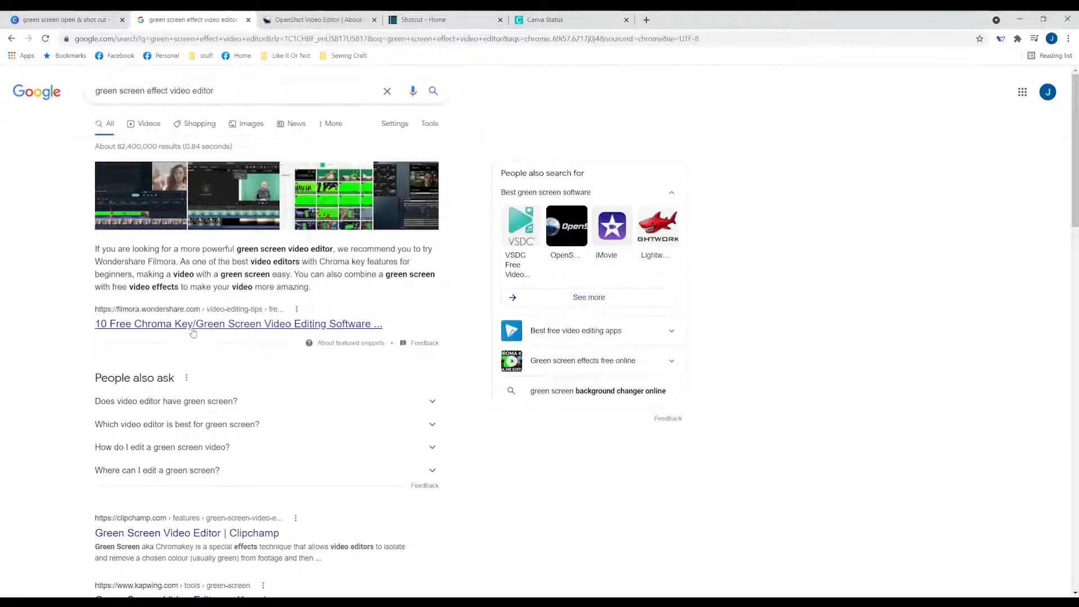
{"action": "left_click", "coordinate": [238, 324]}
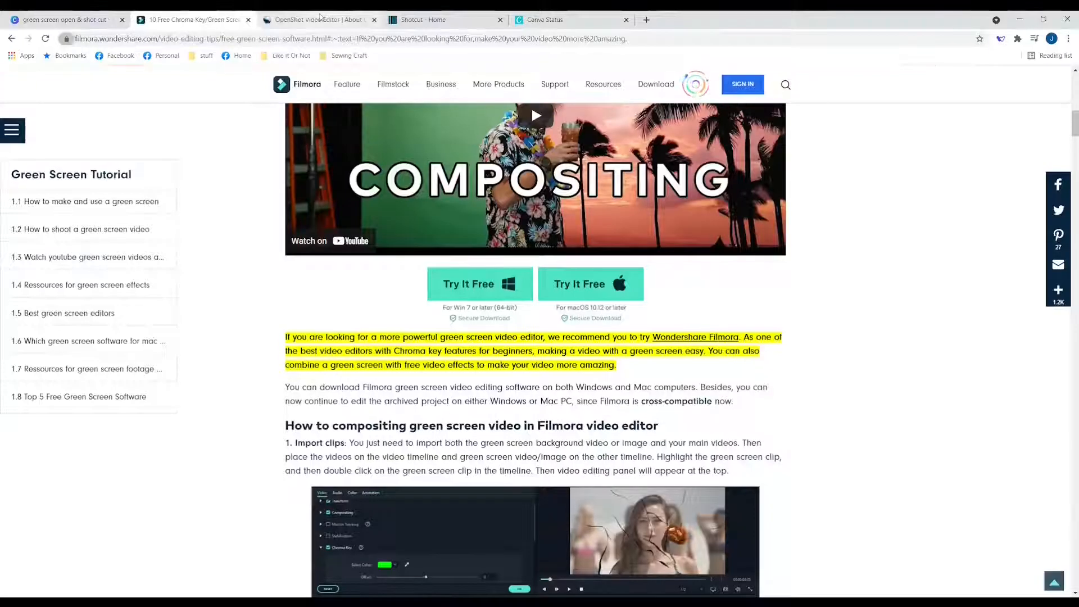
{"action": "left_click", "coordinate": [316, 19]}
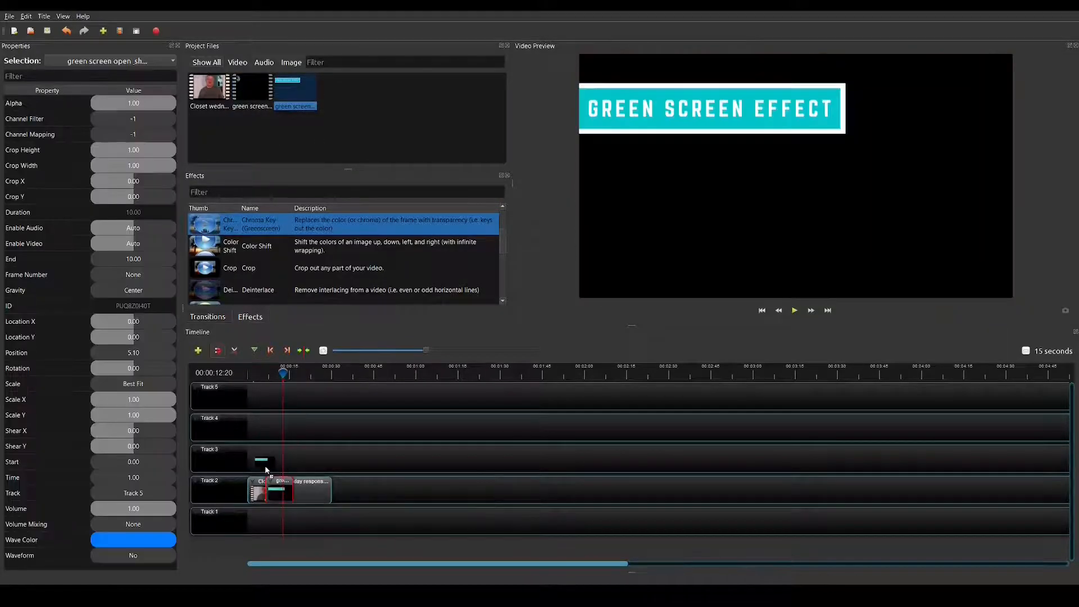
- Place the Green Screen Effect caption PNG onto Track 3 of the OpenShot timeline
{"action": "left_click_drag", "start_coordinate": [275, 488], "coordinate": [282, 458]}
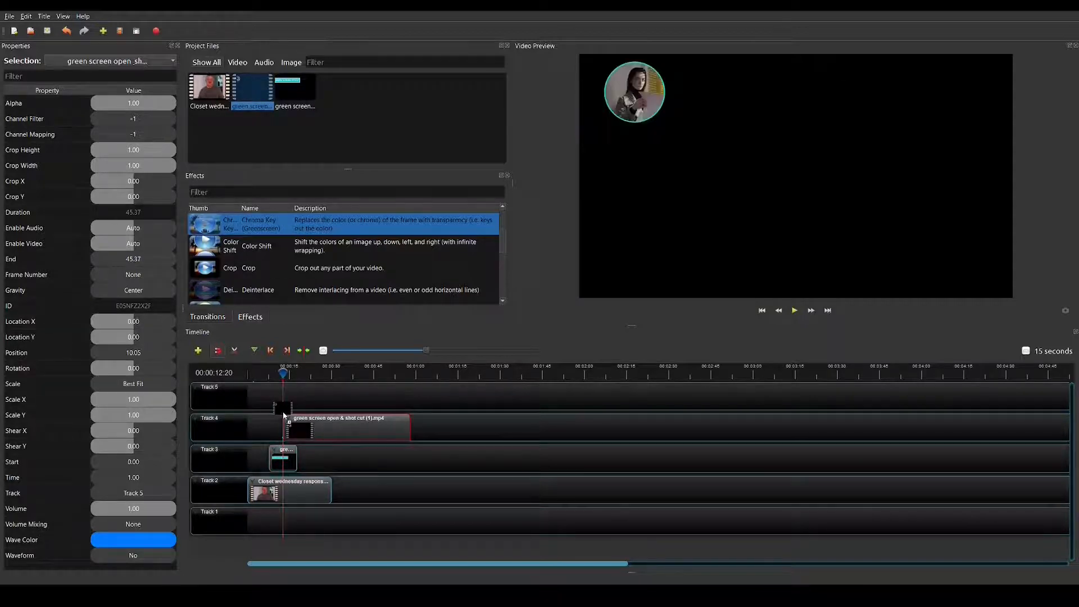
{"action": "left_click", "coordinate": [331, 393]}
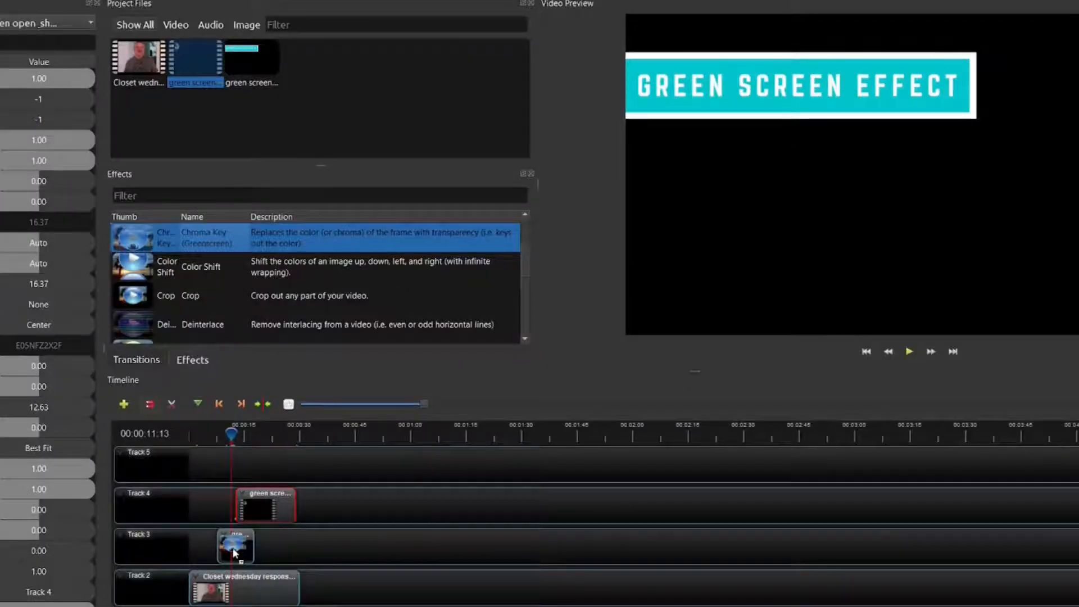
- Apply Chroma Key (Greenscreen) to the caption clip on Track 3
{"action": "left_click", "coordinate": [234, 546]}
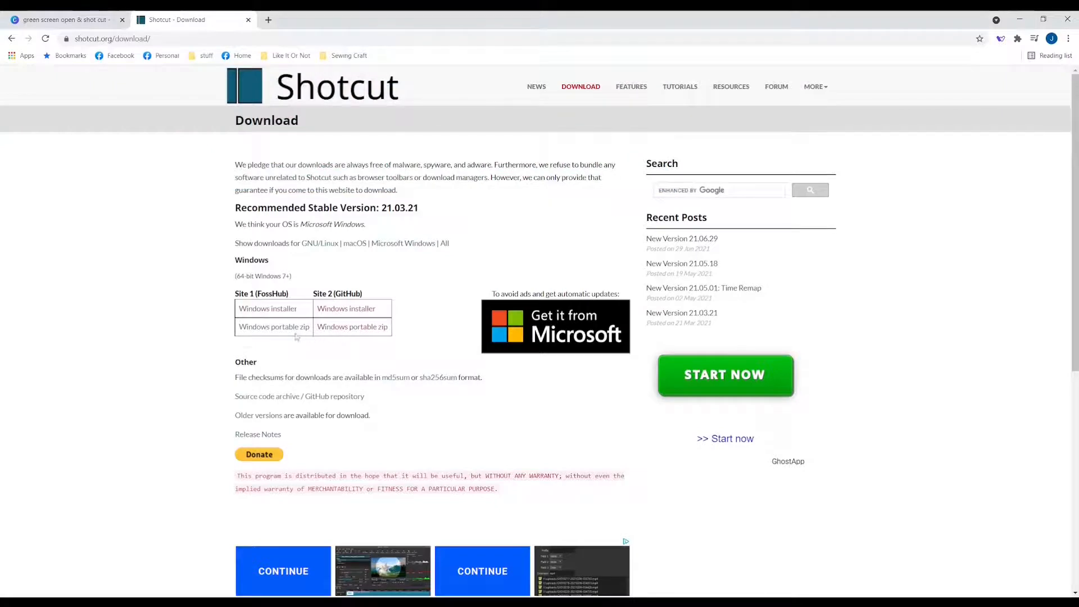
- Go from the Shotcut download page to the NEWS page announcing version 21.06.29
{"action": "scroll", "scroll_direction": "down", "scroll_amount": 3}
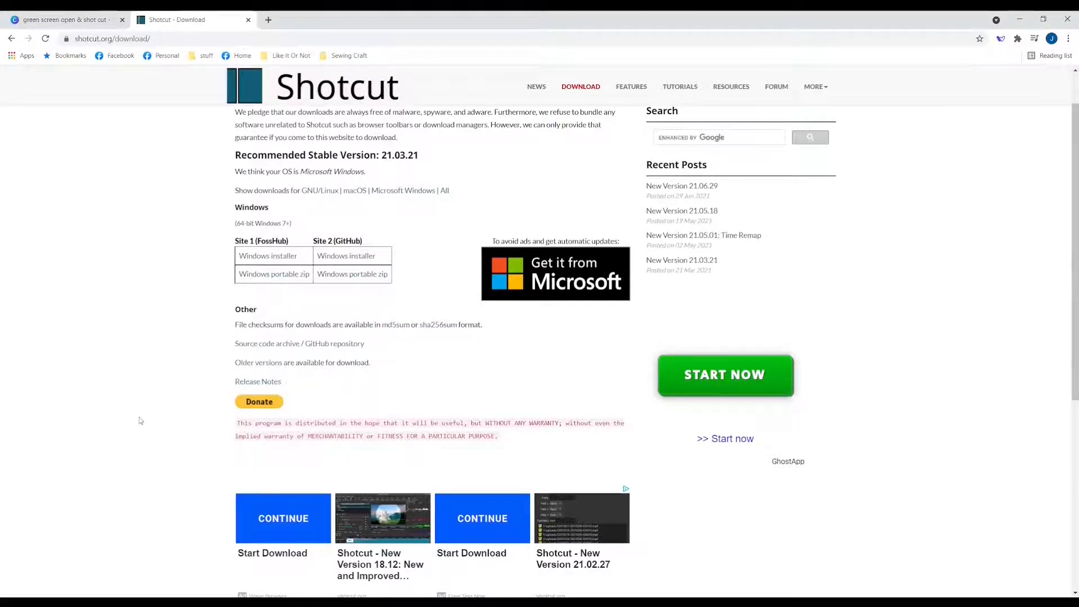
{"action": "left_click", "coordinate": [536, 86]}
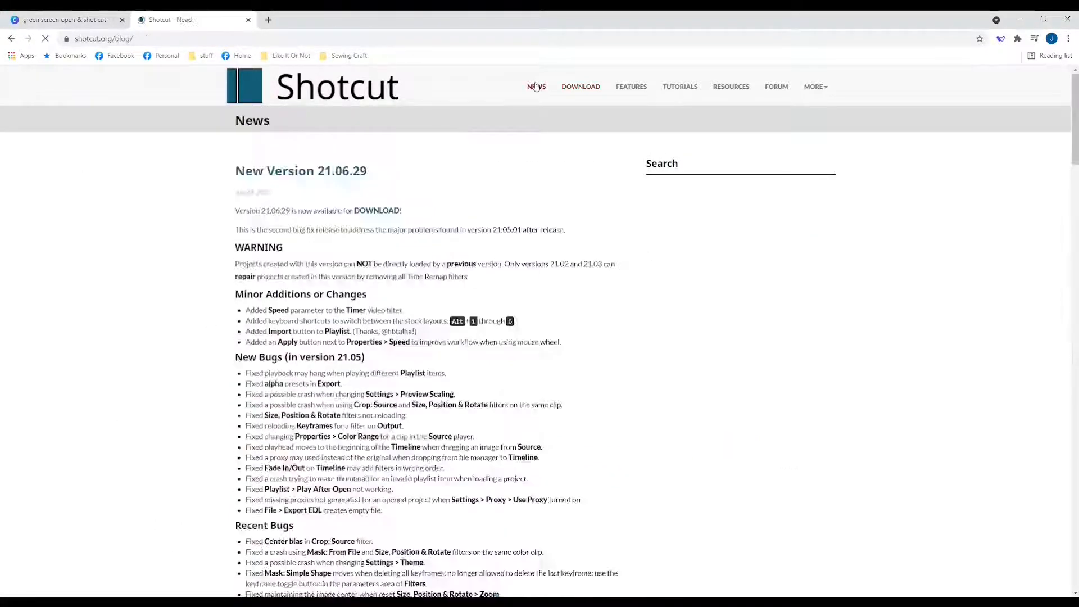
{"action": "left_click", "coordinate": [631, 86]}
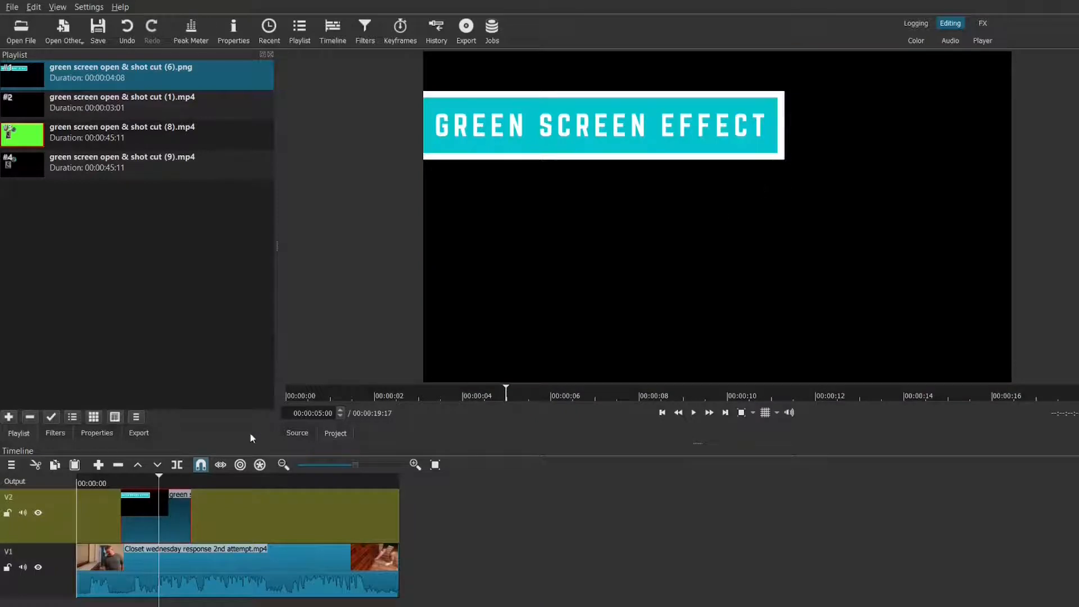
- Add Chroma Key: Simple to the caption image and set its key color to black
{"action": "left_click", "coordinate": [55, 432]}
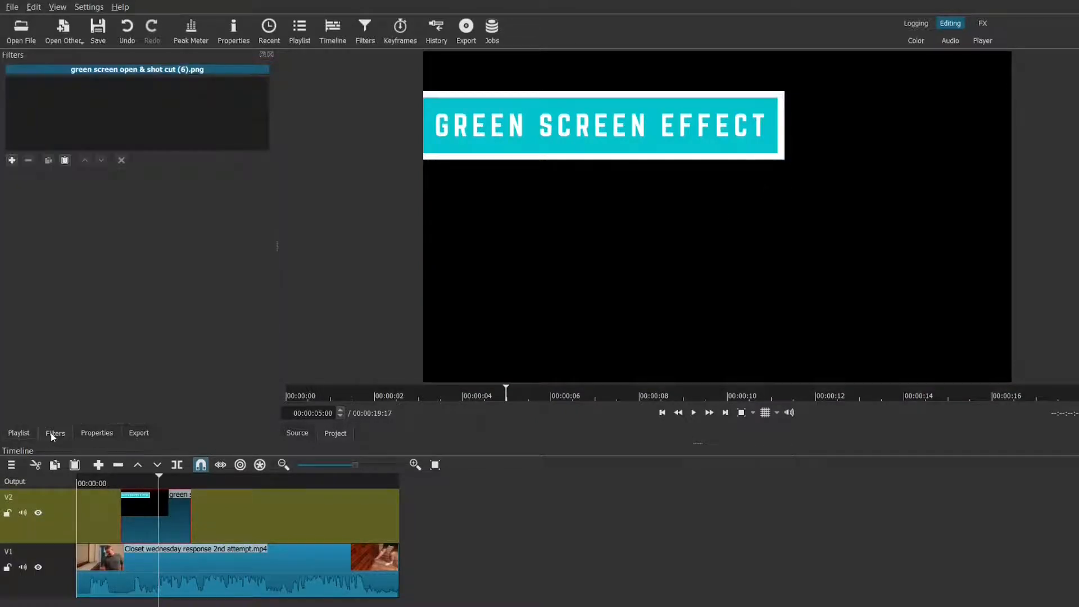
{"action": "left_click", "coordinate": [12, 160]}
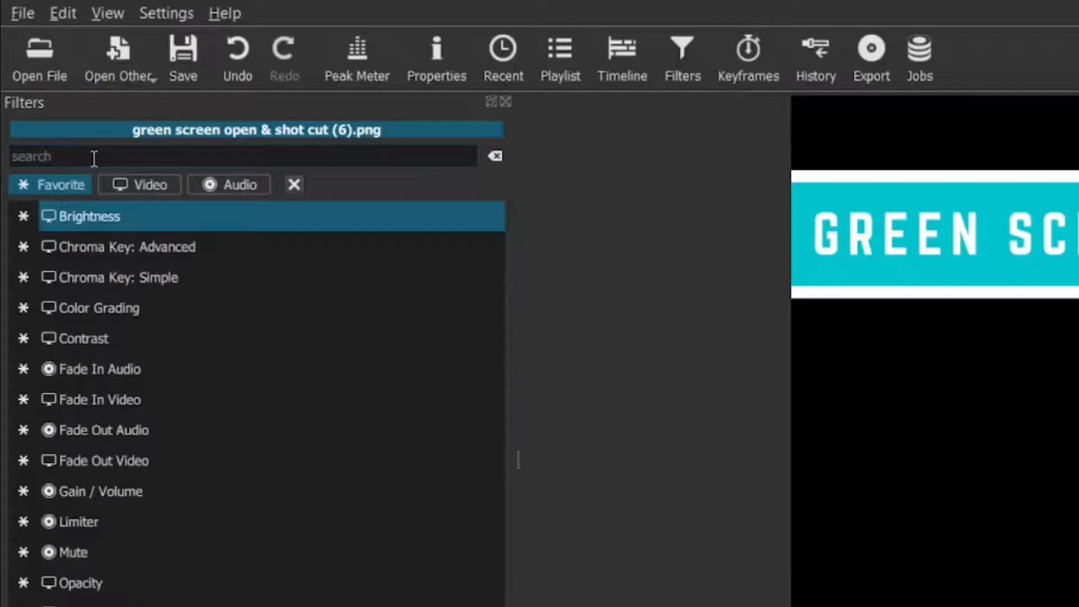
{"action": "type", "text": "green"}
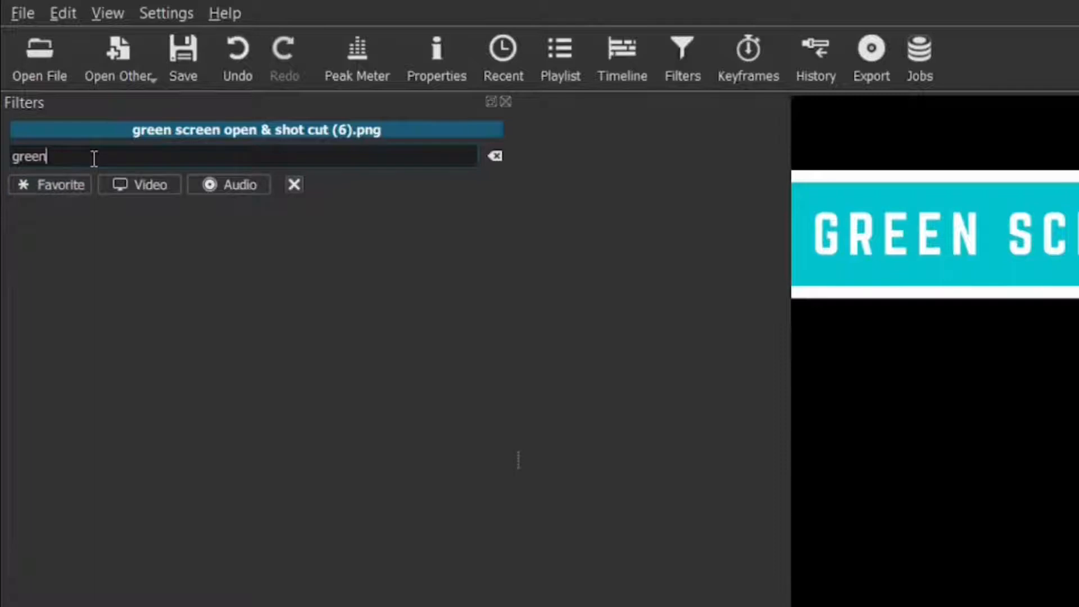
{"action": "left_click", "coordinate": [494, 155]}
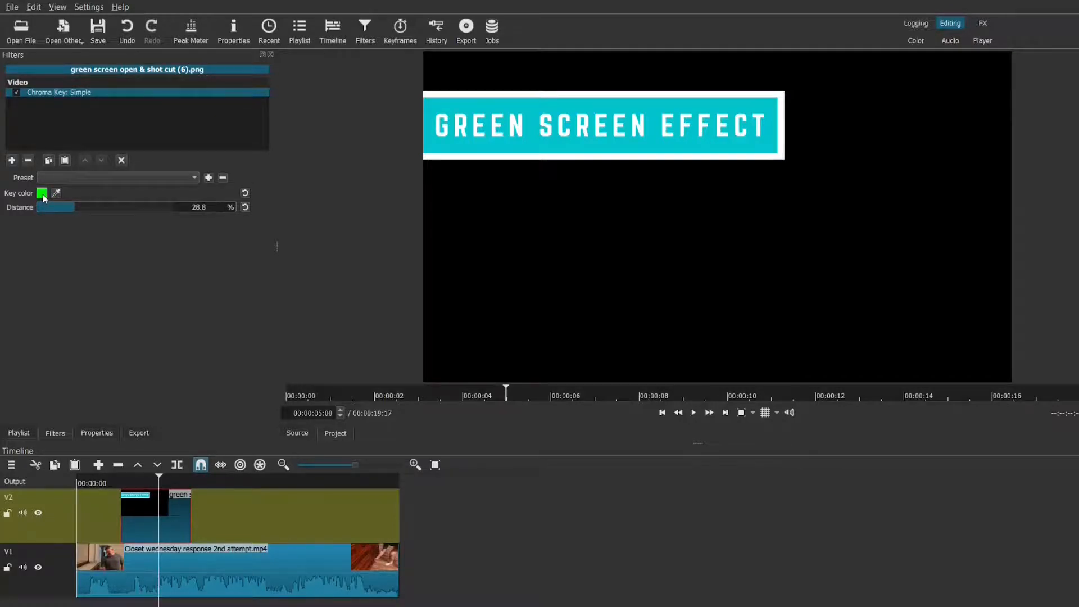
{"action": "left_click", "coordinate": [43, 193]}
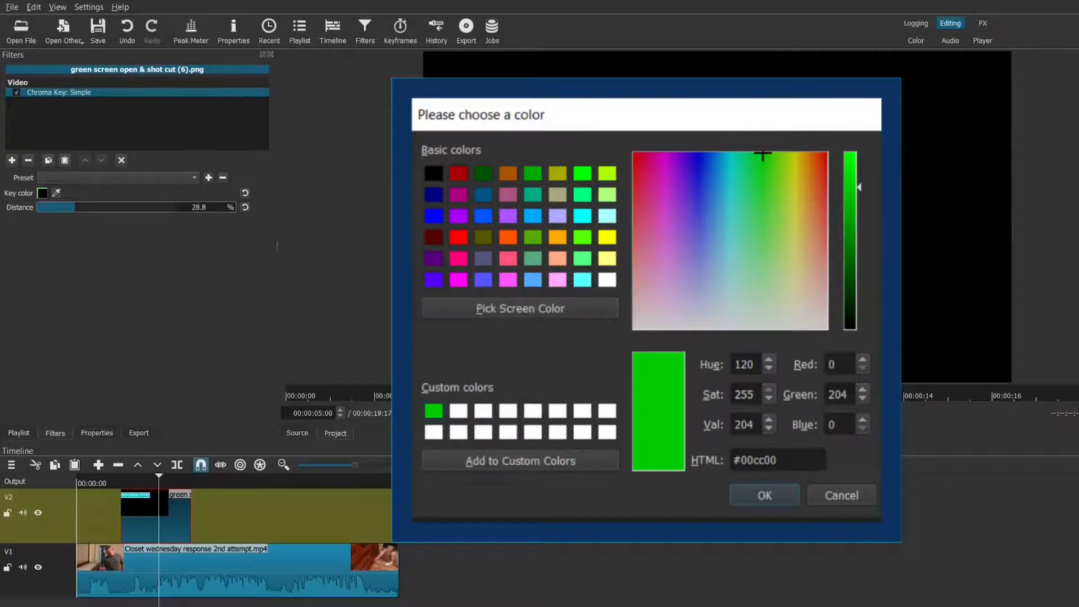
{"action": "left_click", "coordinate": [763, 494]}
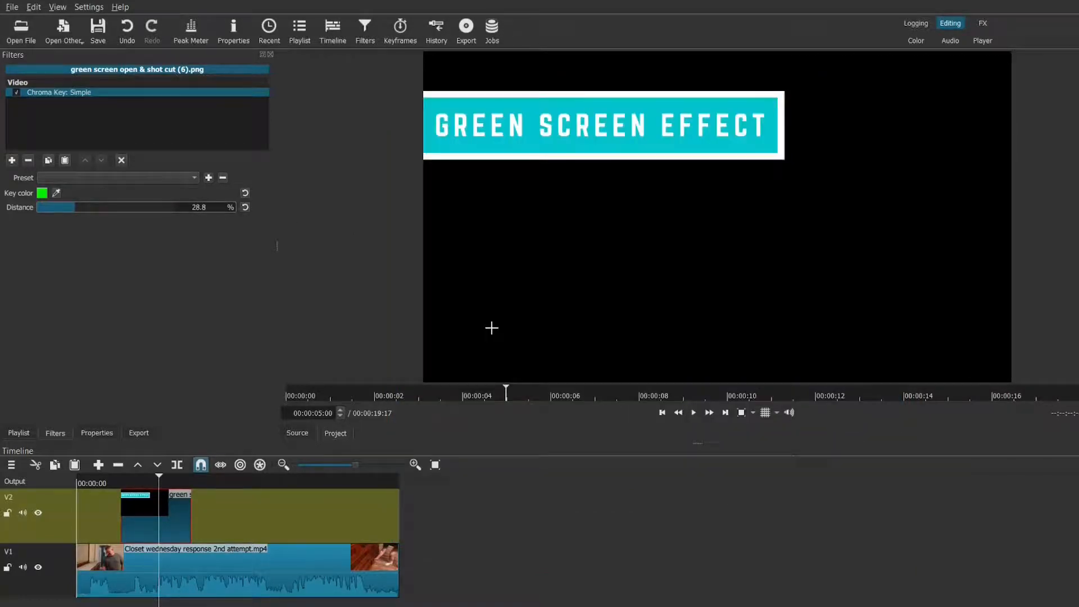
{"action": "mouse_move", "coordinate": [781, 472]}
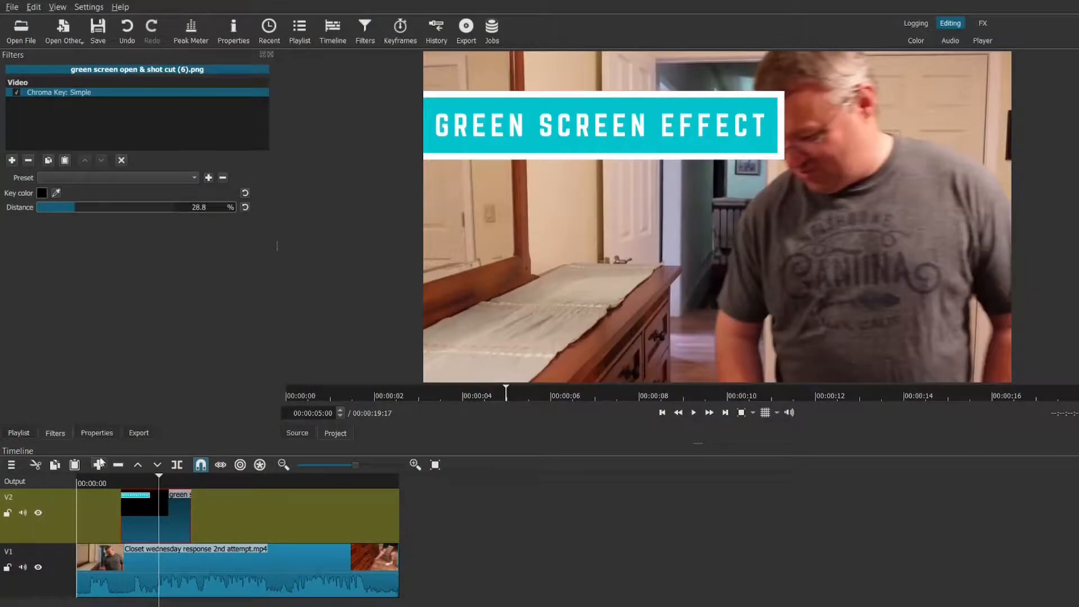
- Lower the caption with Size, Position & Rotate, and place the circle clip on V2
{"action": "left_click", "coordinate": [11, 160]}
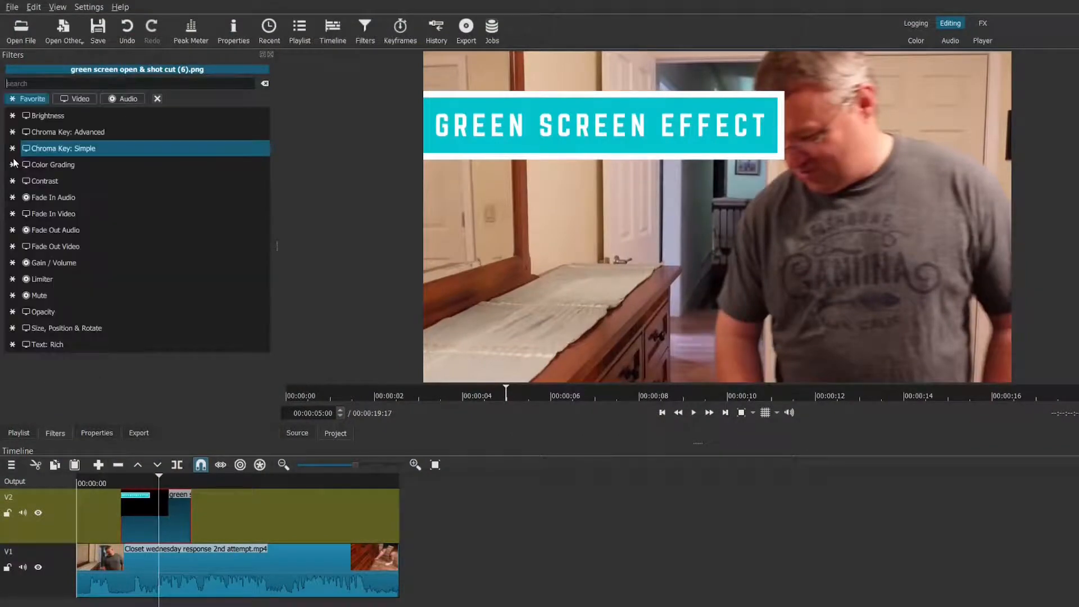
{"action": "left_click", "coordinate": [67, 327]}
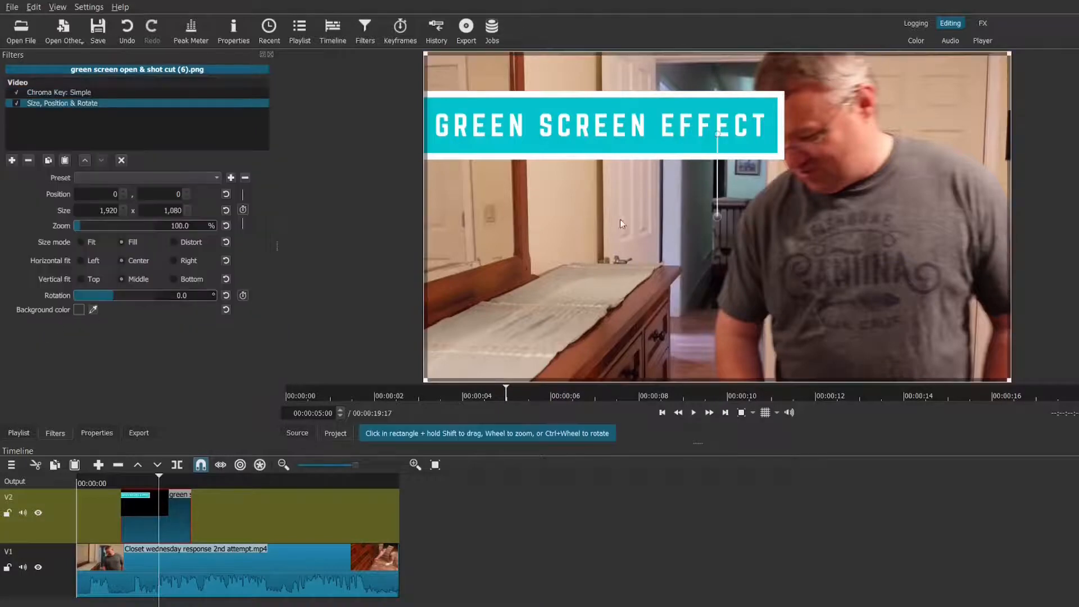
{"action": "left_click_drag", "start_coordinate": [602, 125], "coordinate": [607, 169]}
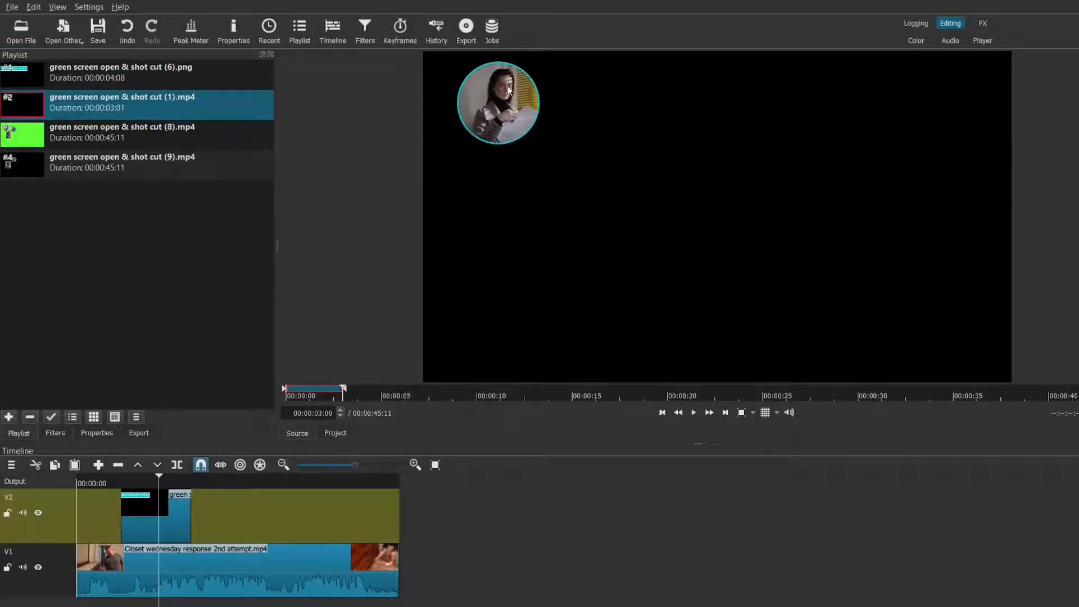
{"action": "left_click_drag", "start_coordinate": [138, 502], "coordinate": [227, 523]}
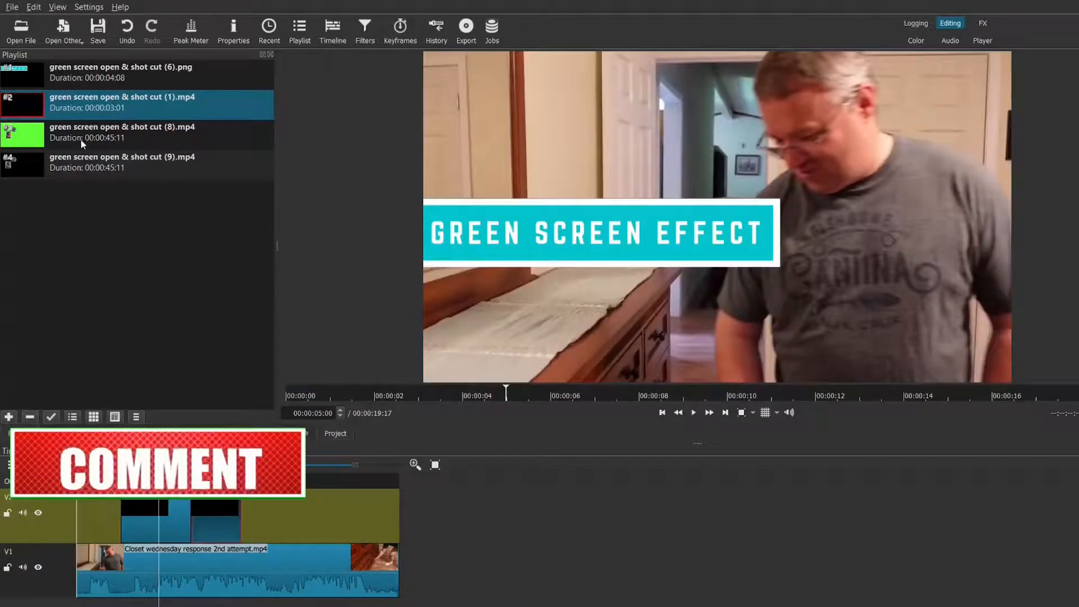
{"action": "double_click", "coordinate": [122, 162]}
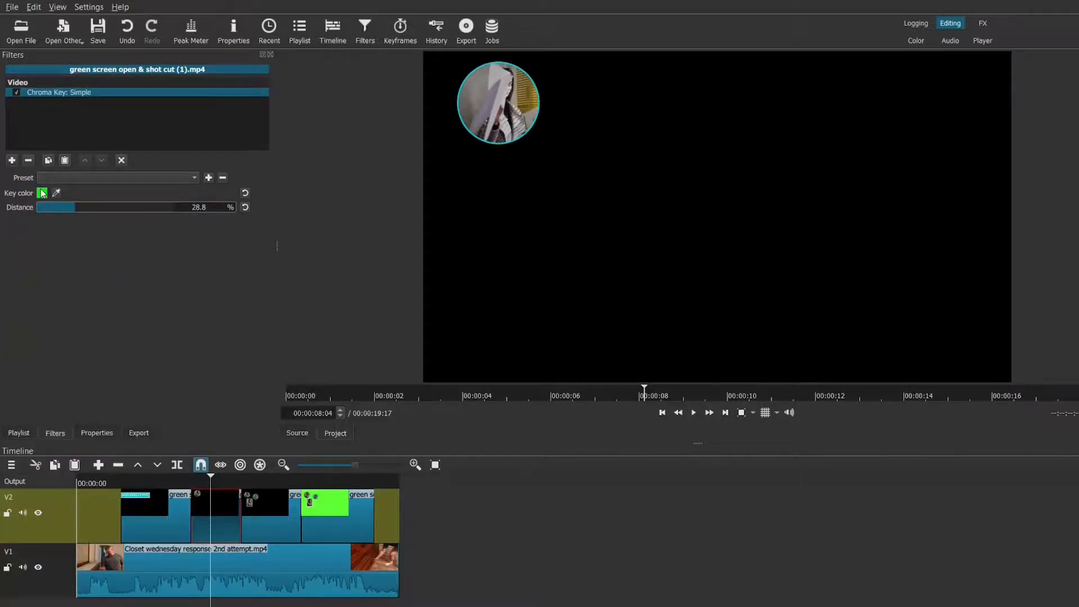
- Key out black on the circle clip, testing high Distance before settling near 0.8%
{"action": "left_click", "coordinate": [41, 192]}
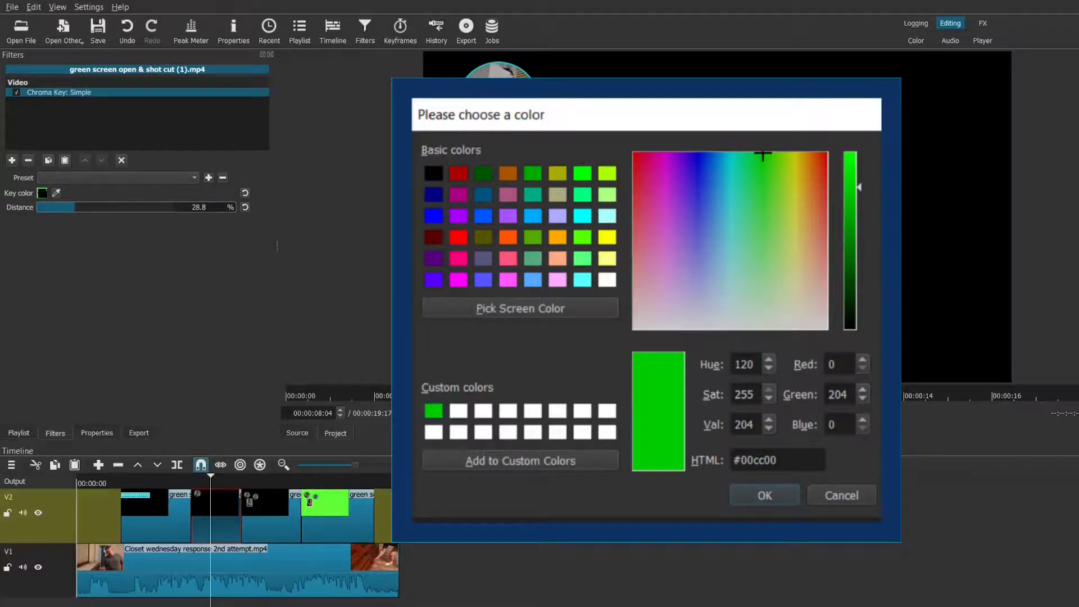
{"action": "left_click", "coordinate": [763, 494]}
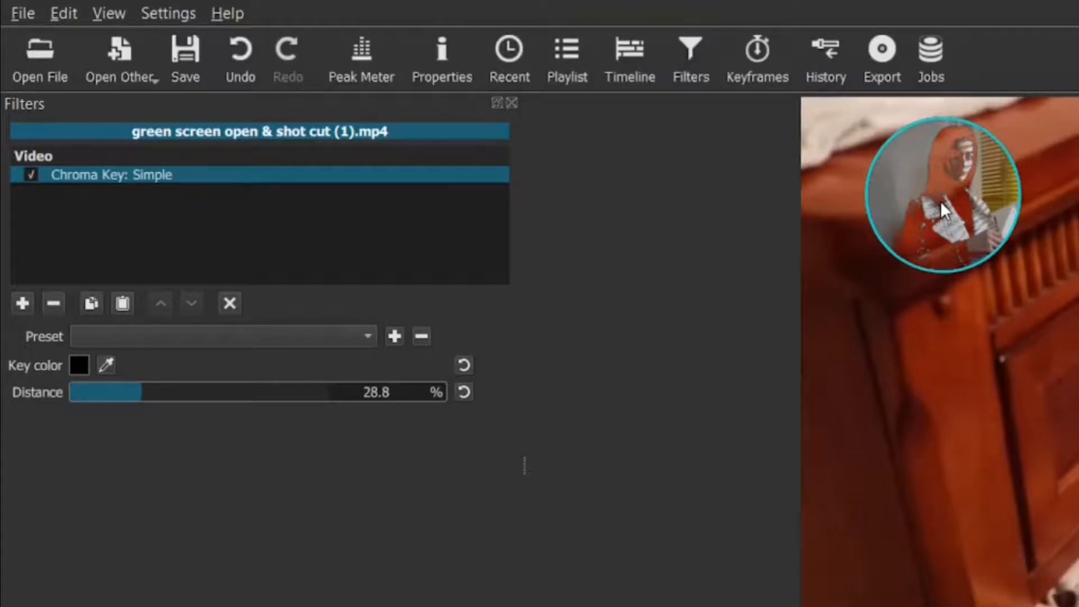
{"action": "left_click_drag", "start_coordinate": [107, 392], "coordinate": [227, 393]}
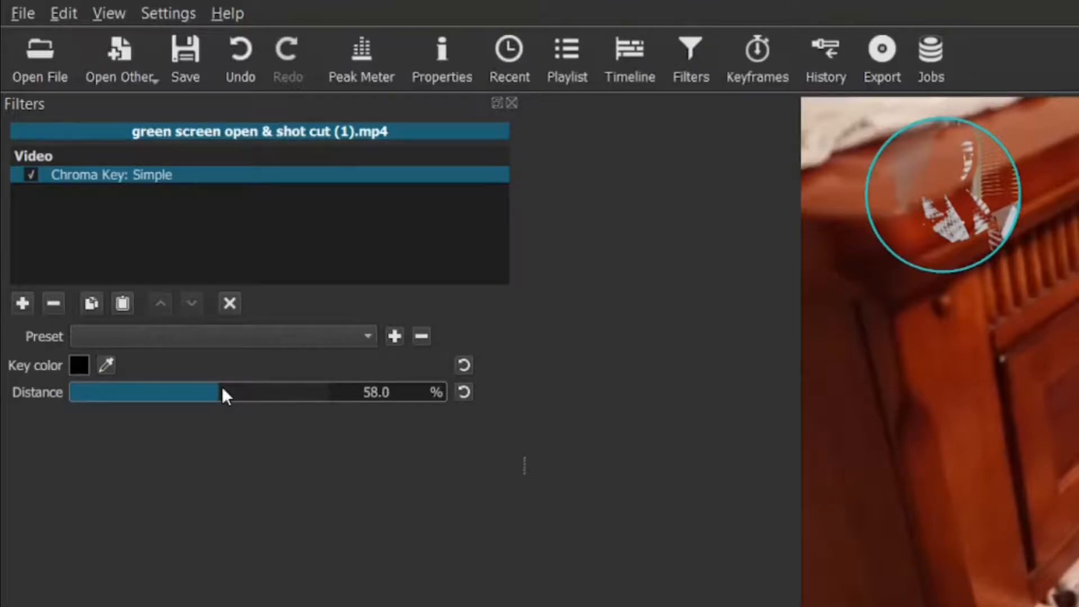
{"action": "left_click_drag", "start_coordinate": [227, 392], "coordinate": [76, 392]}
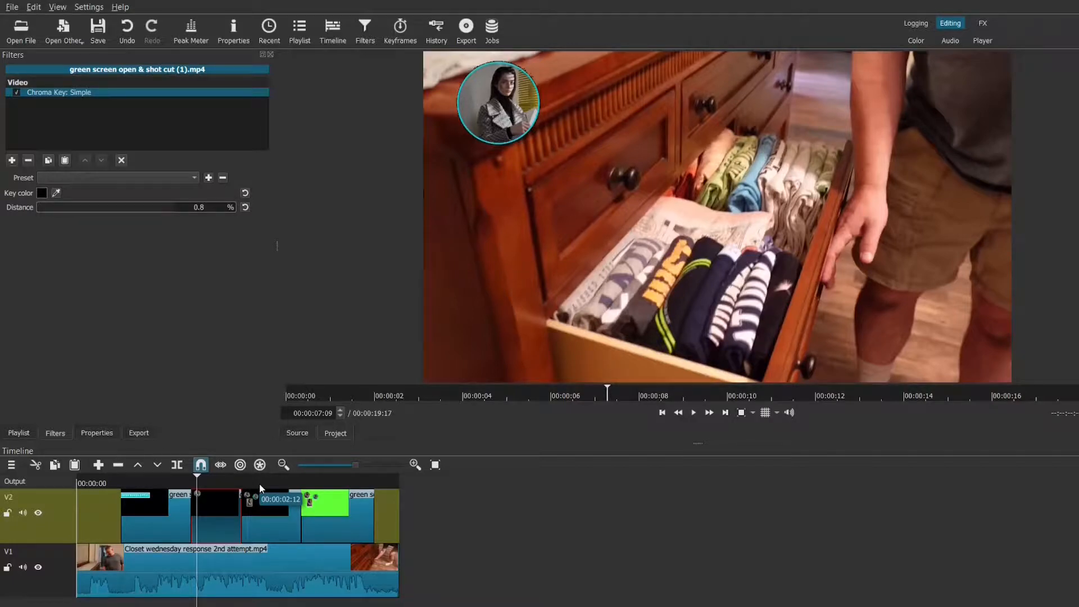
- Select the next picture-in-picture clip on track V2
{"action": "left_click", "coordinate": [258, 477]}
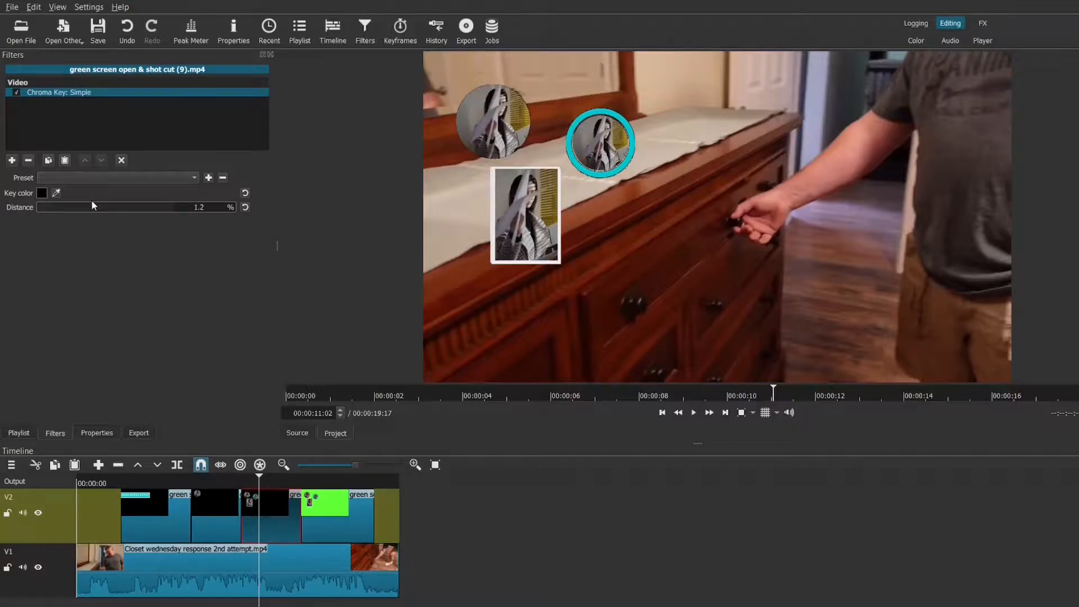
{"action": "mouse_move", "coordinate": [521, 219]}
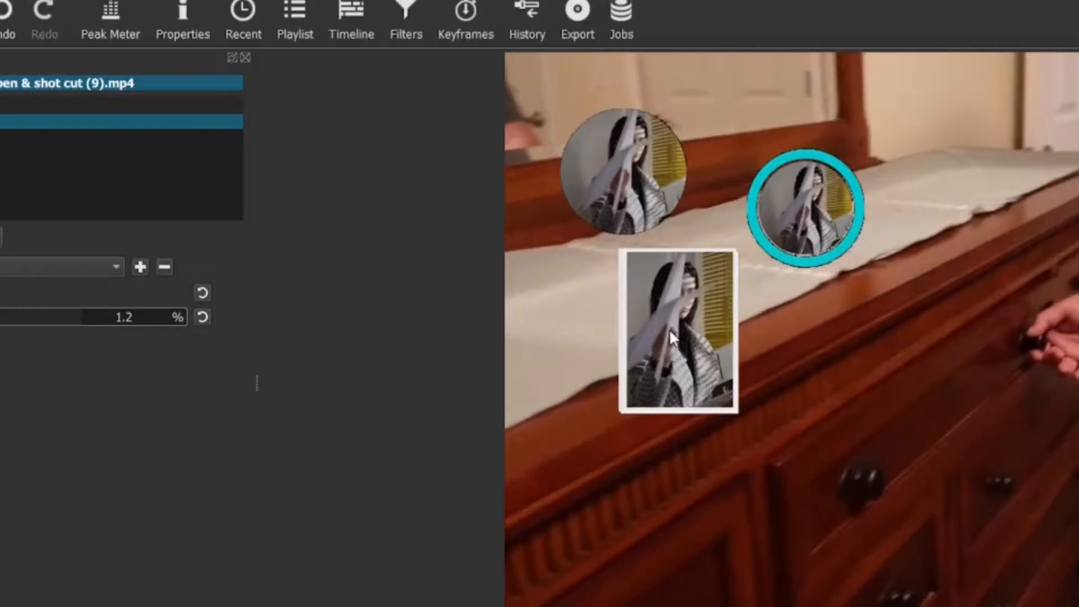
{"action": "mouse_move", "coordinate": [677, 361]}
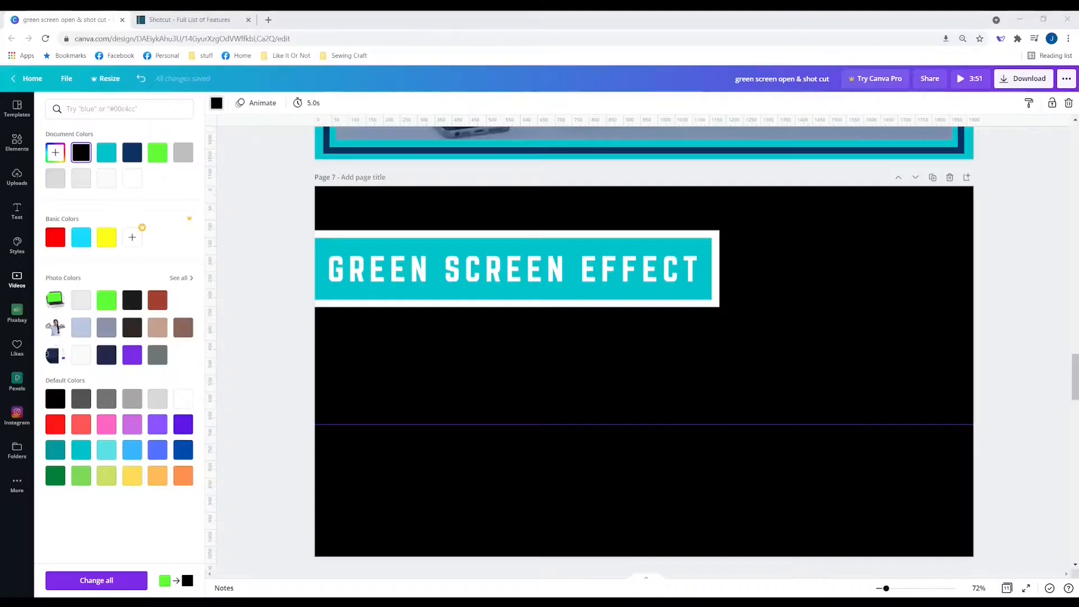
- Set Canva's download to a PNG of Page 7 only, with download settings saved
{"action": "left_click", "coordinate": [1028, 79]}
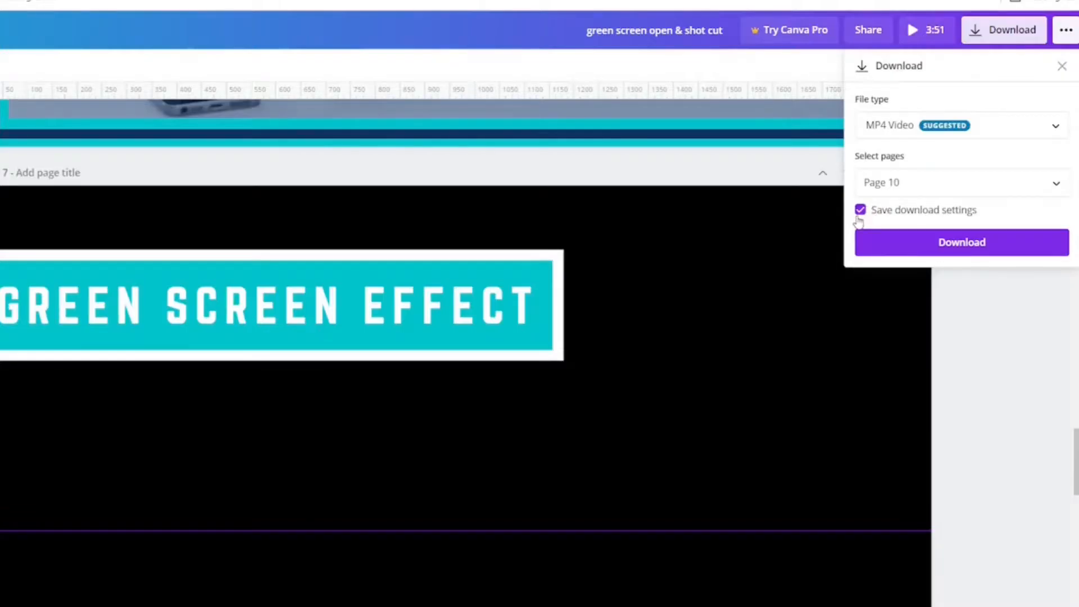
{"action": "left_click", "coordinate": [959, 125]}
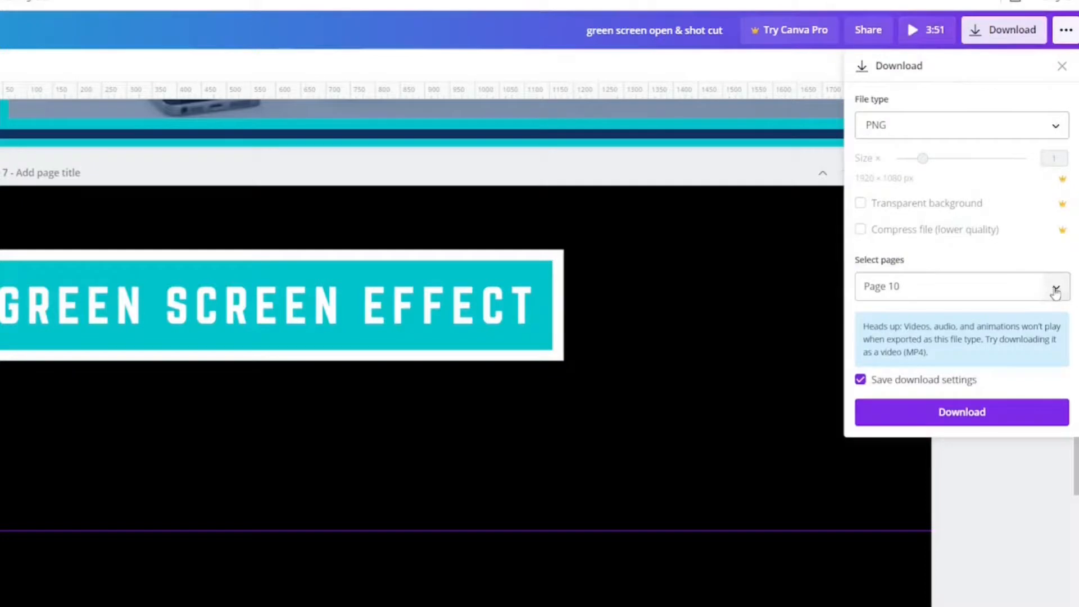
{"action": "left_click", "coordinate": [1054, 286]}
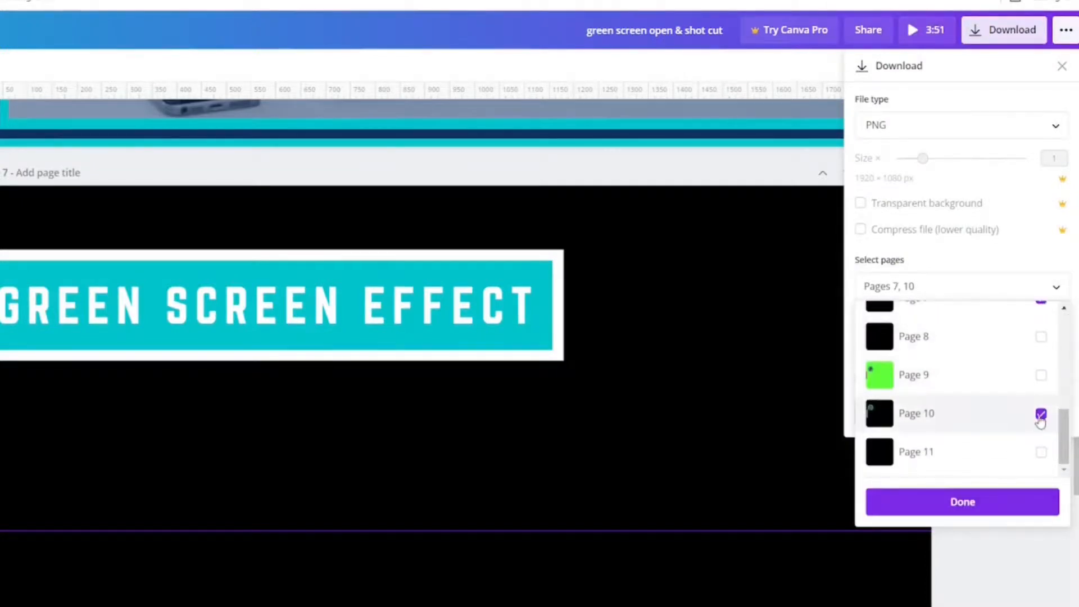
{"action": "left_click", "coordinate": [961, 501]}
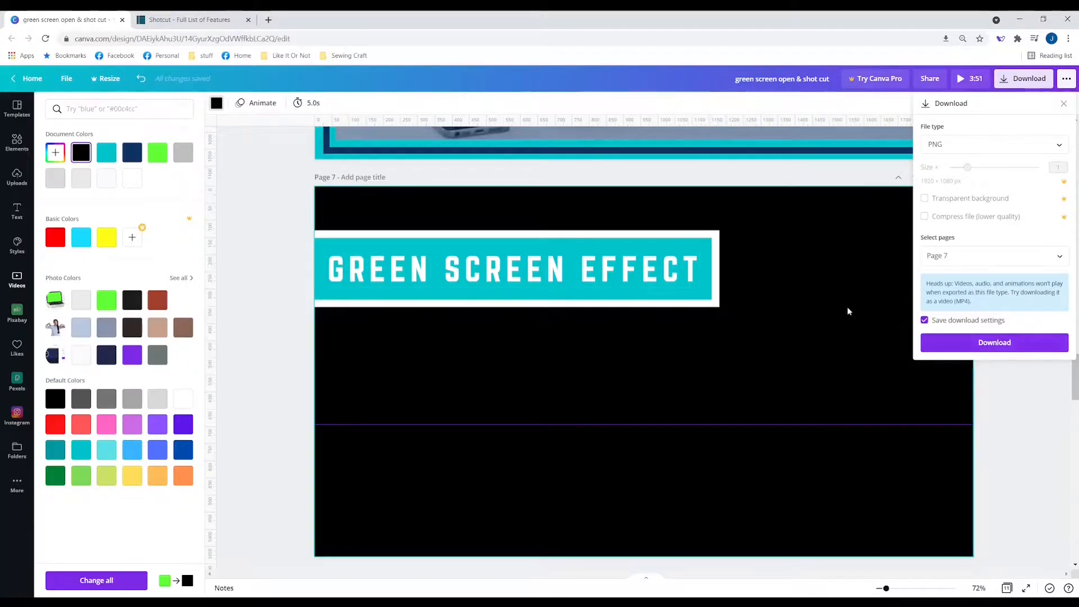
- Change the Page 7 caption to 'HE WAS SHOCKED!' and download the page as PNG
{"action": "left_click", "coordinate": [512, 268]}
{"action": "type", "text": "HE W"}
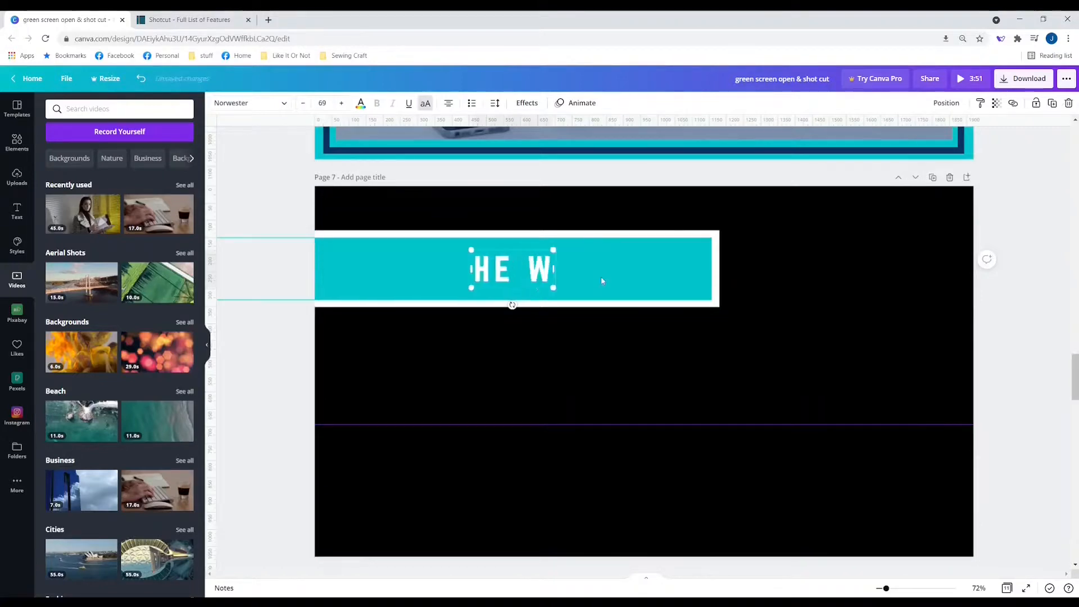
{"action": "type", "text": "AS SHOCKED!"}
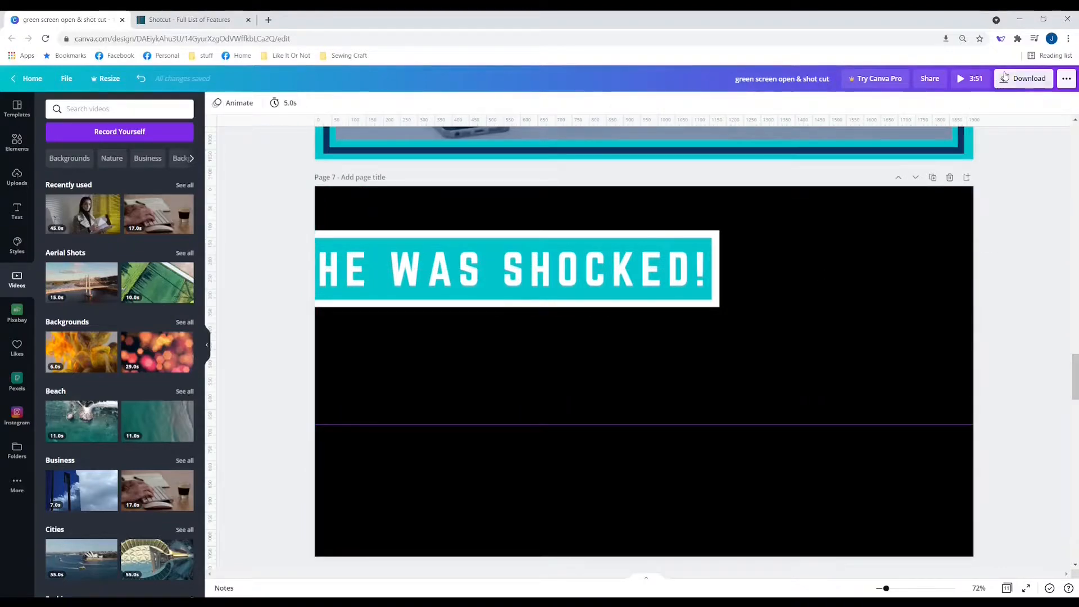
{"action": "left_click", "coordinate": [1023, 77]}
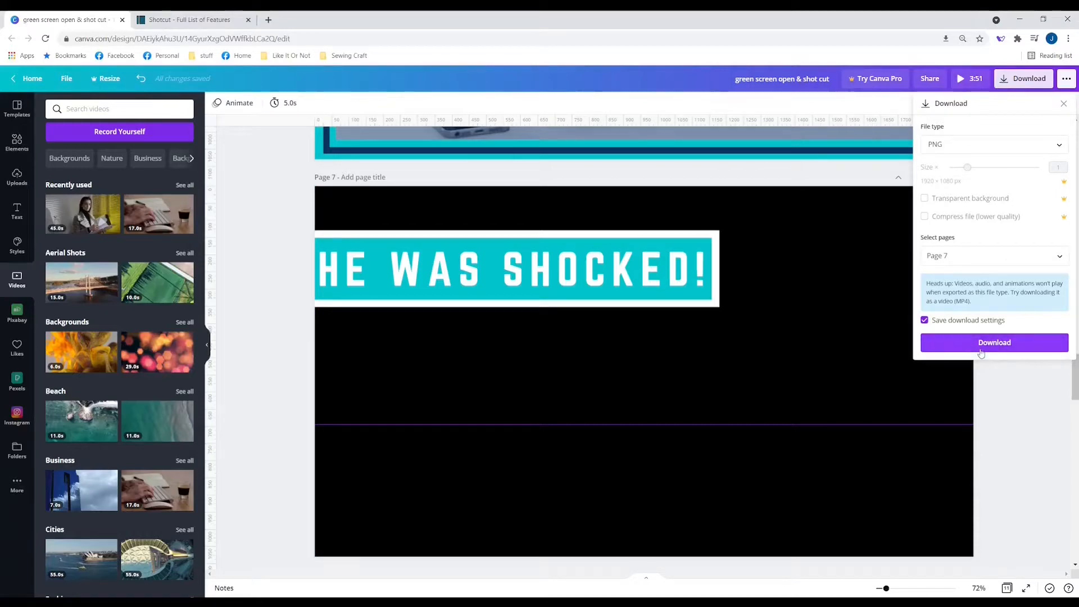
{"action": "left_click", "coordinate": [993, 343]}
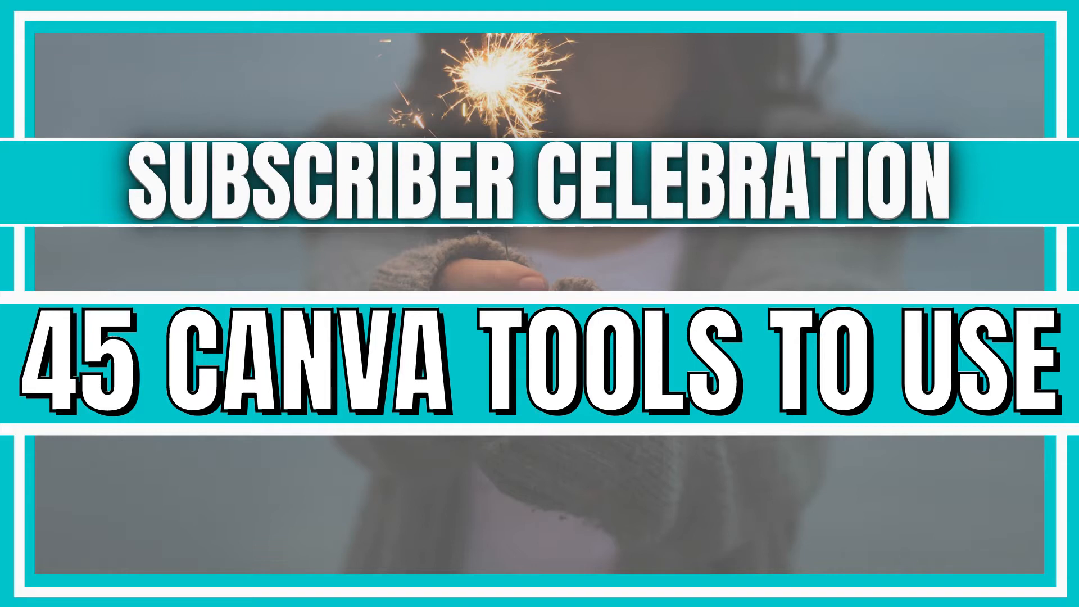